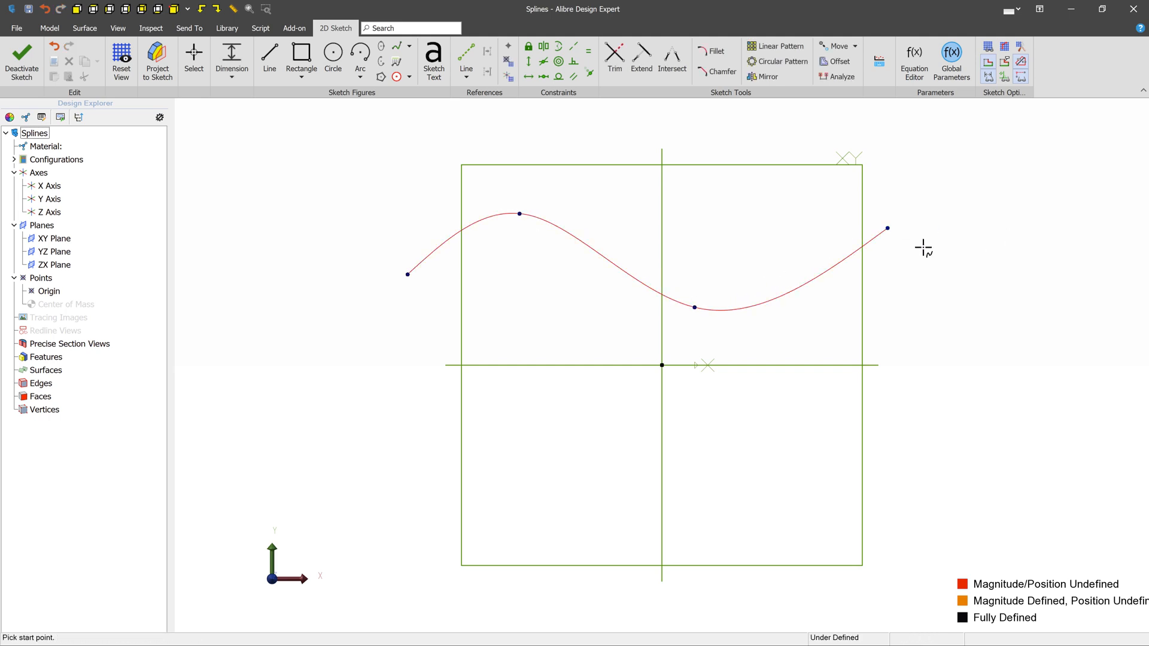
pyautogui.moveTo(421, 256)
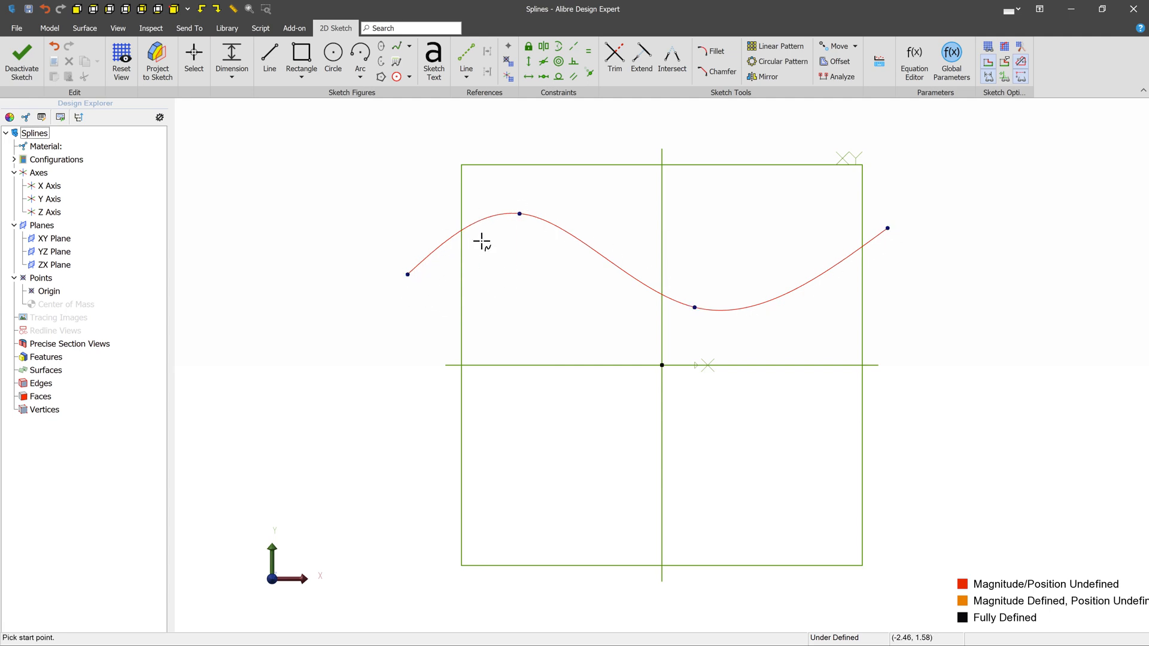
pyautogui.moveTo(913, 235)
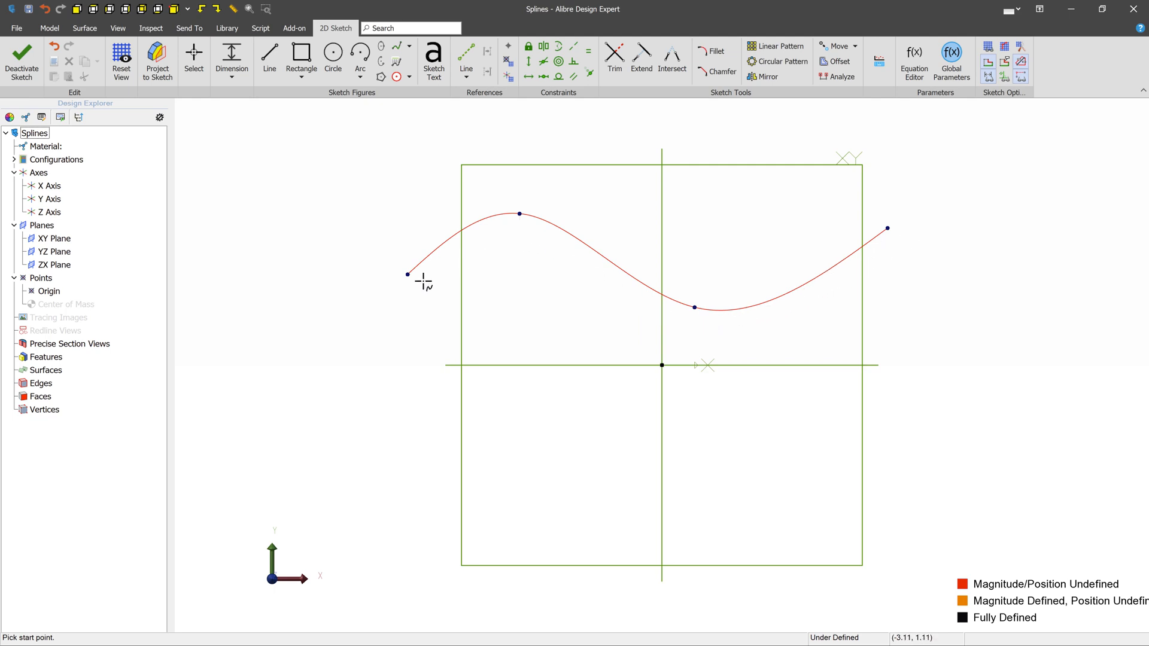
pyautogui.moveTo(420, 285)
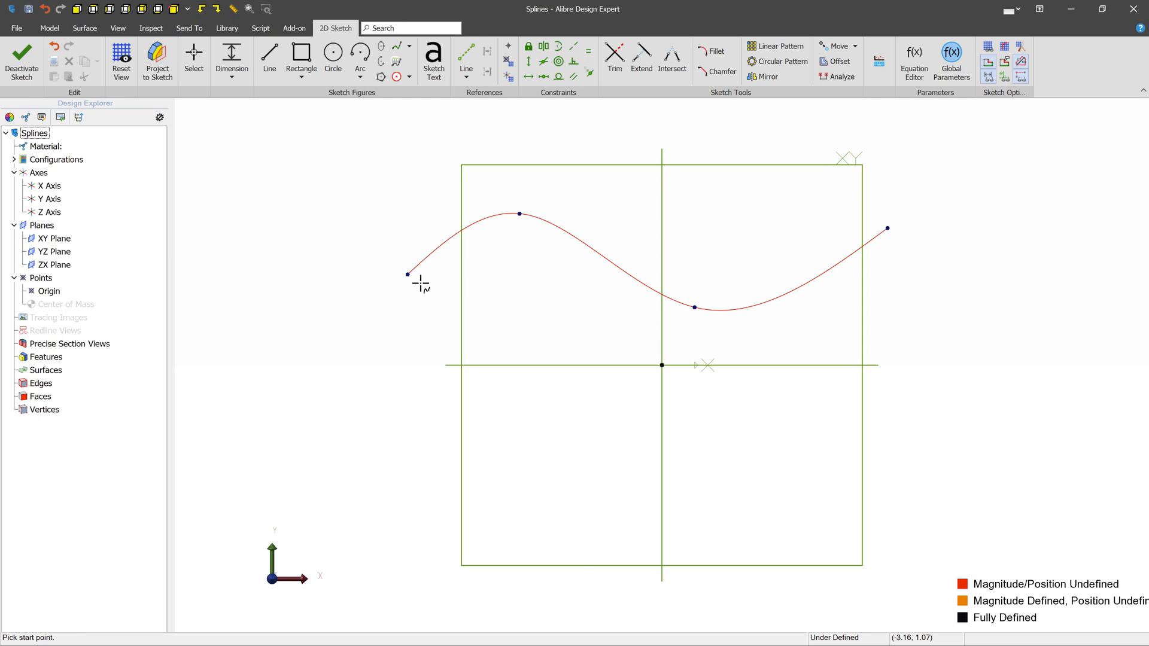
# Show the Spline dropdown's creation and editing options over the four-point spline.
pyautogui.click(411, 47)
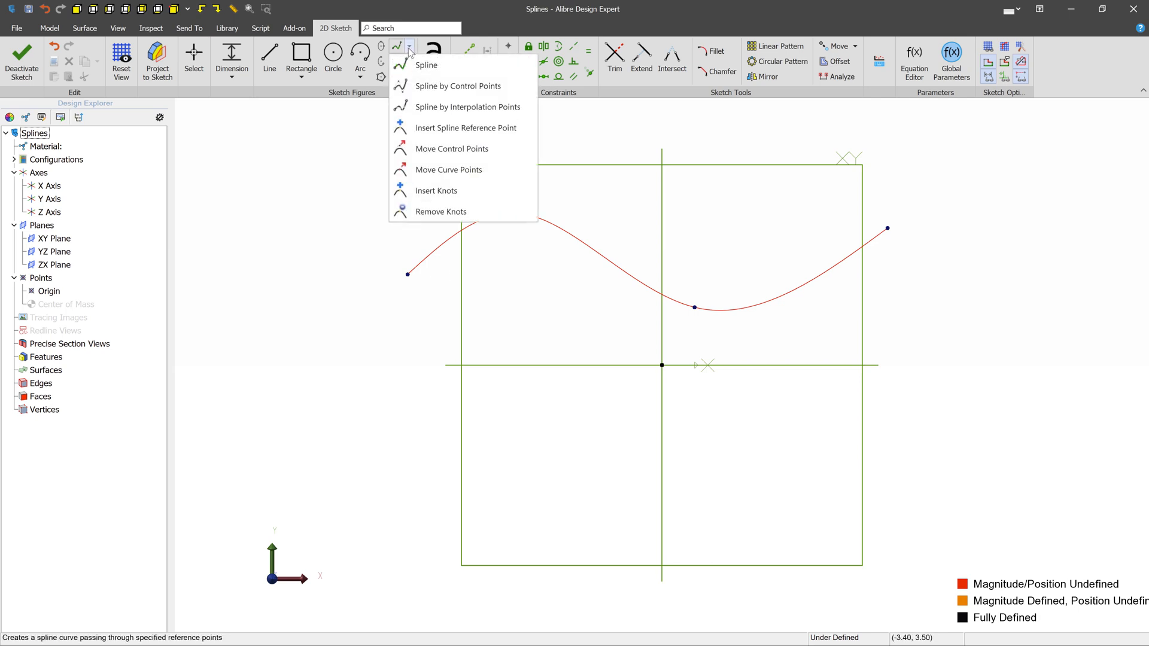
pyautogui.moveTo(451, 68)
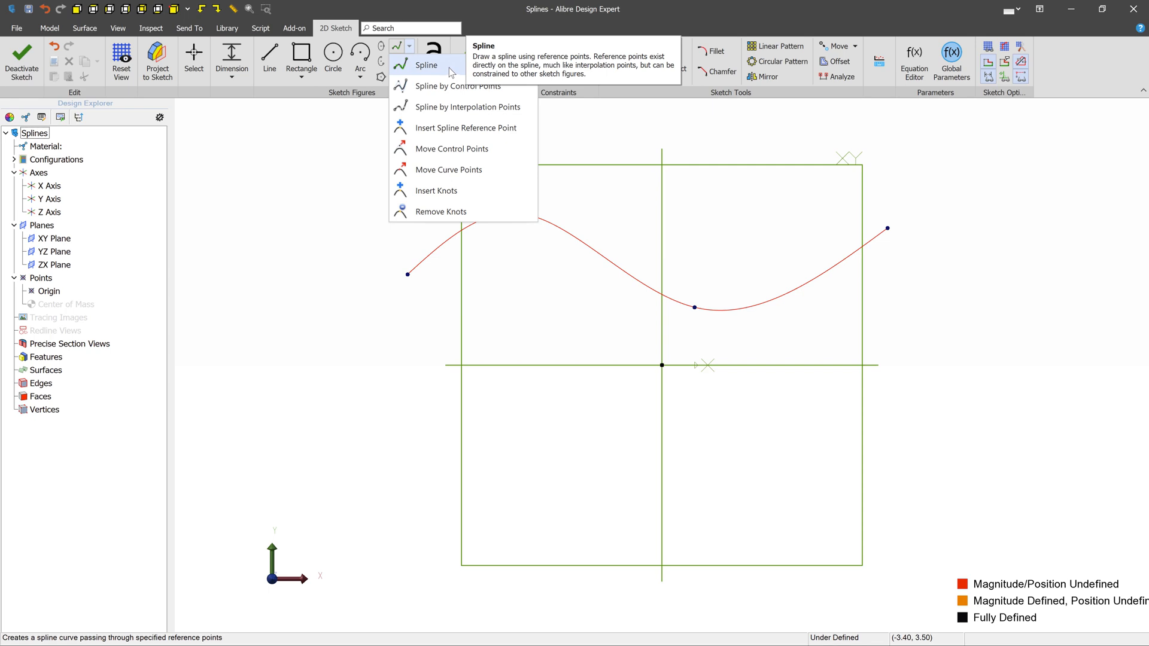
pyautogui.moveTo(459, 72)
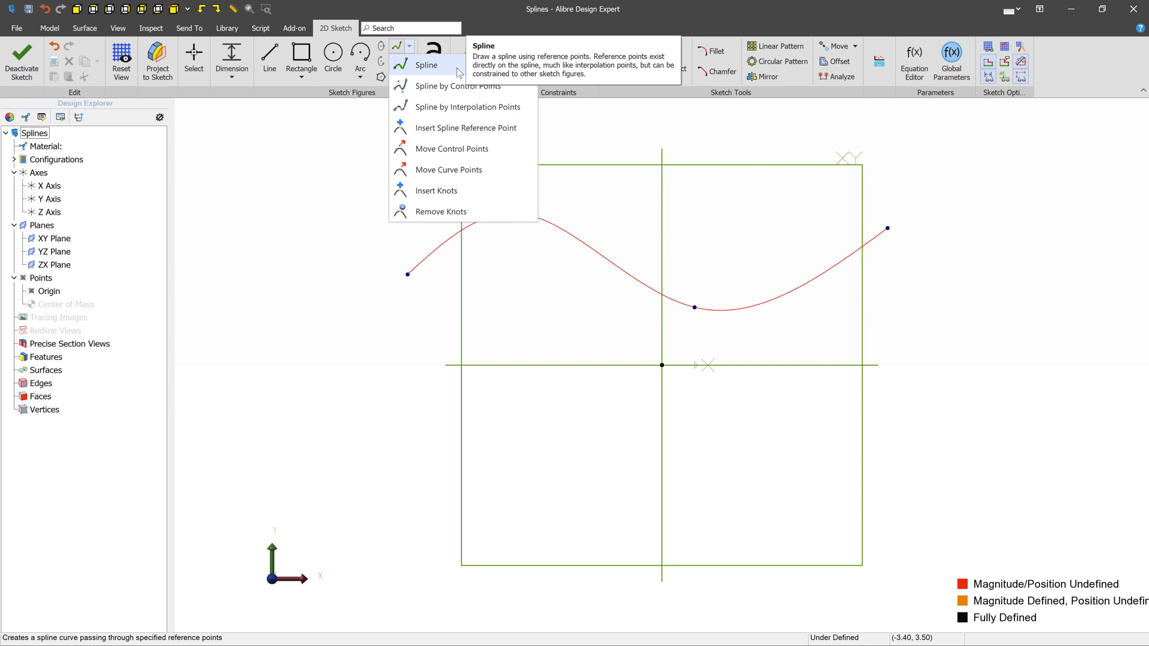
pyautogui.moveTo(463, 91)
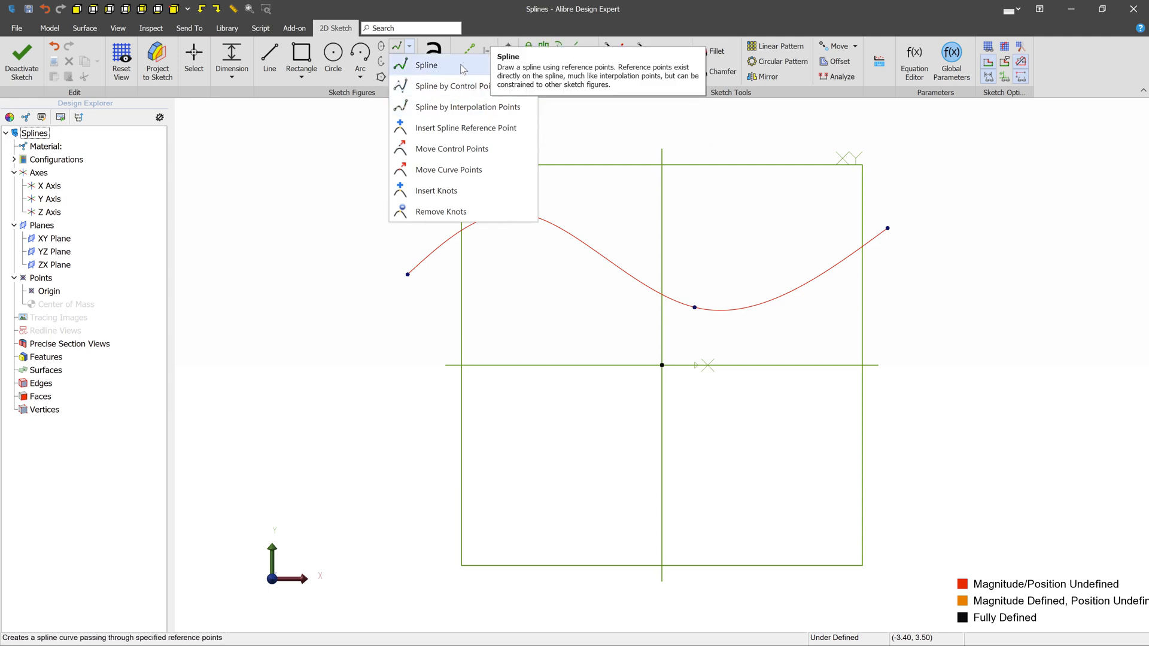
pyautogui.moveTo(447, 98)
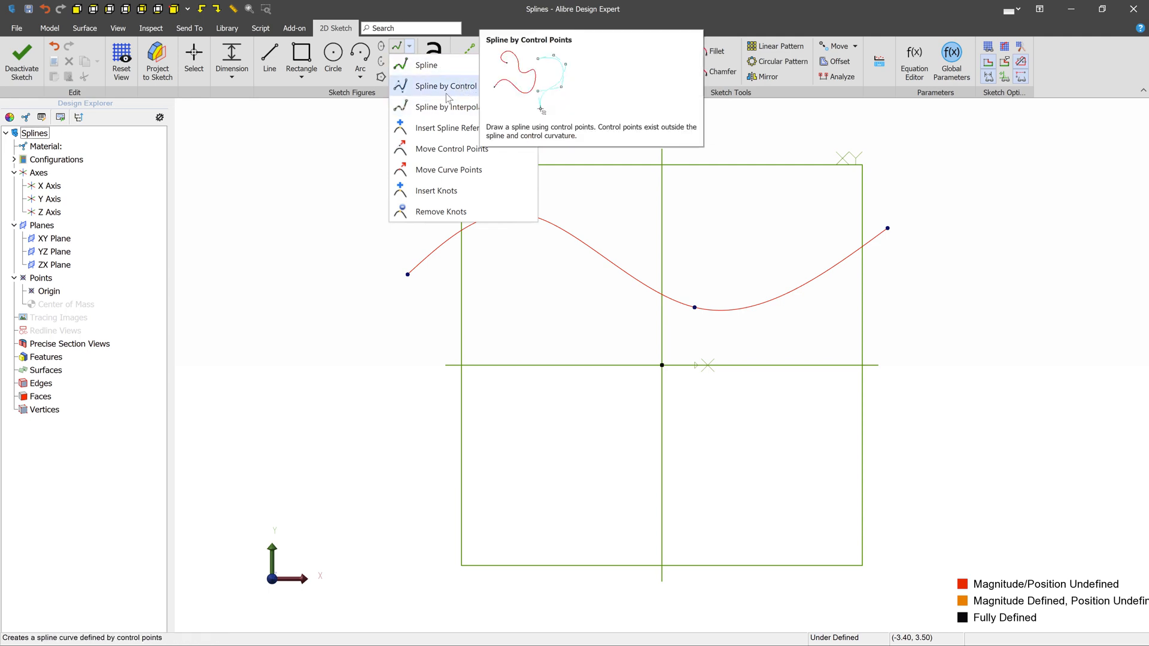
pyautogui.moveTo(446, 107)
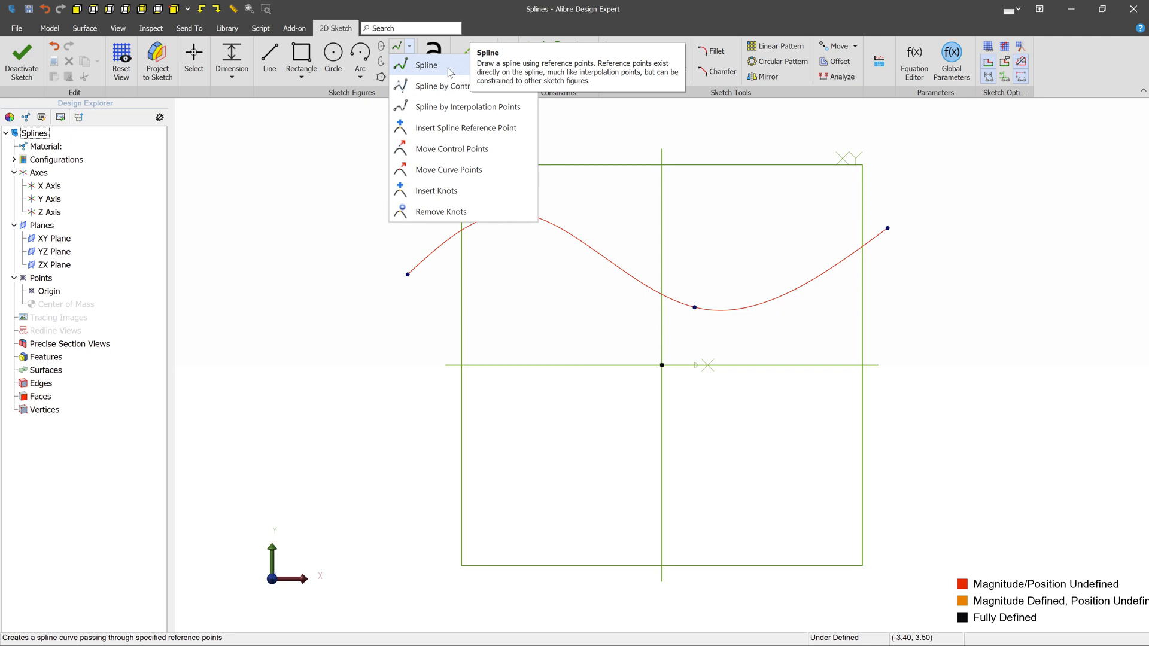
pyautogui.moveTo(468, 107)
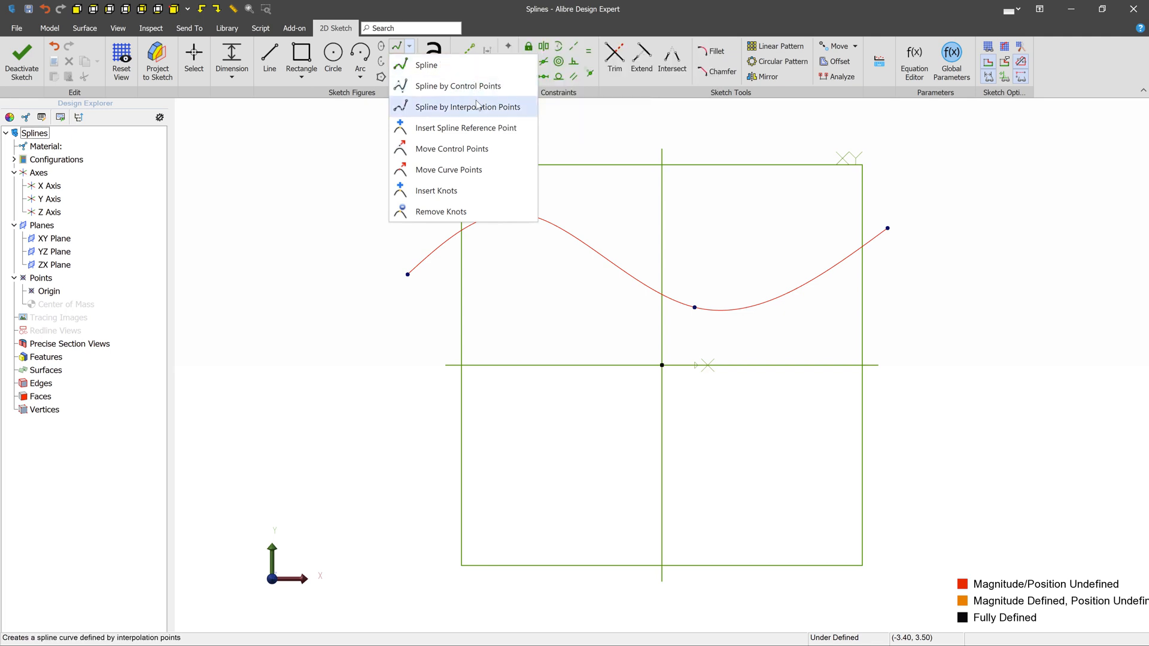
pyautogui.moveTo(486, 94)
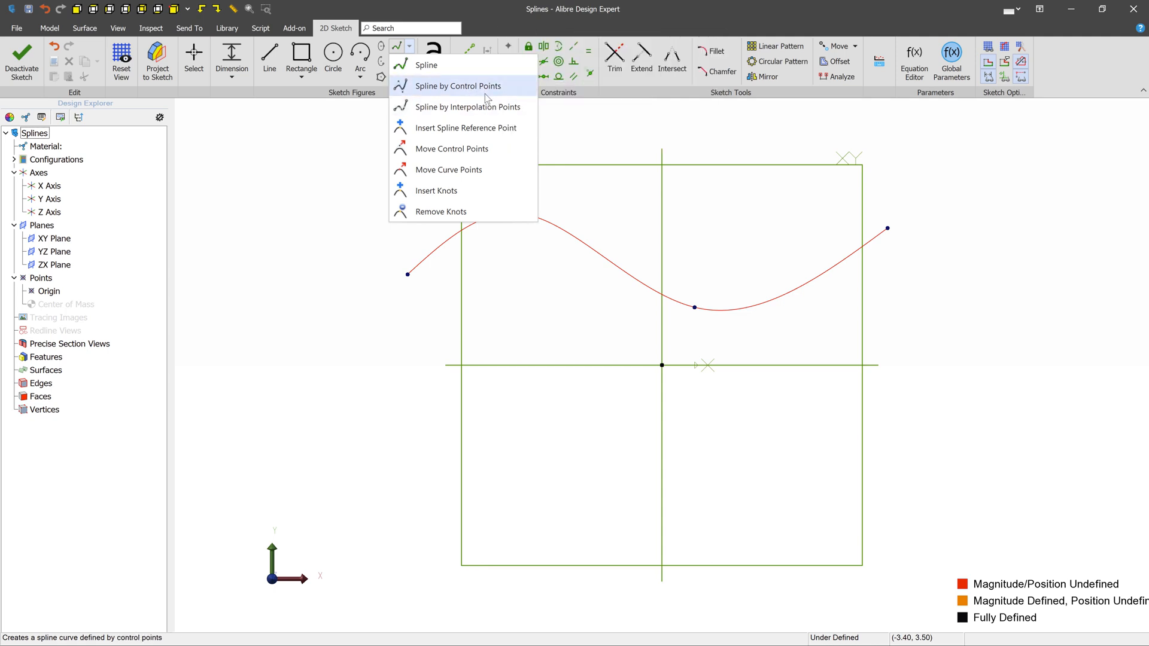
pyautogui.moveTo(484, 96)
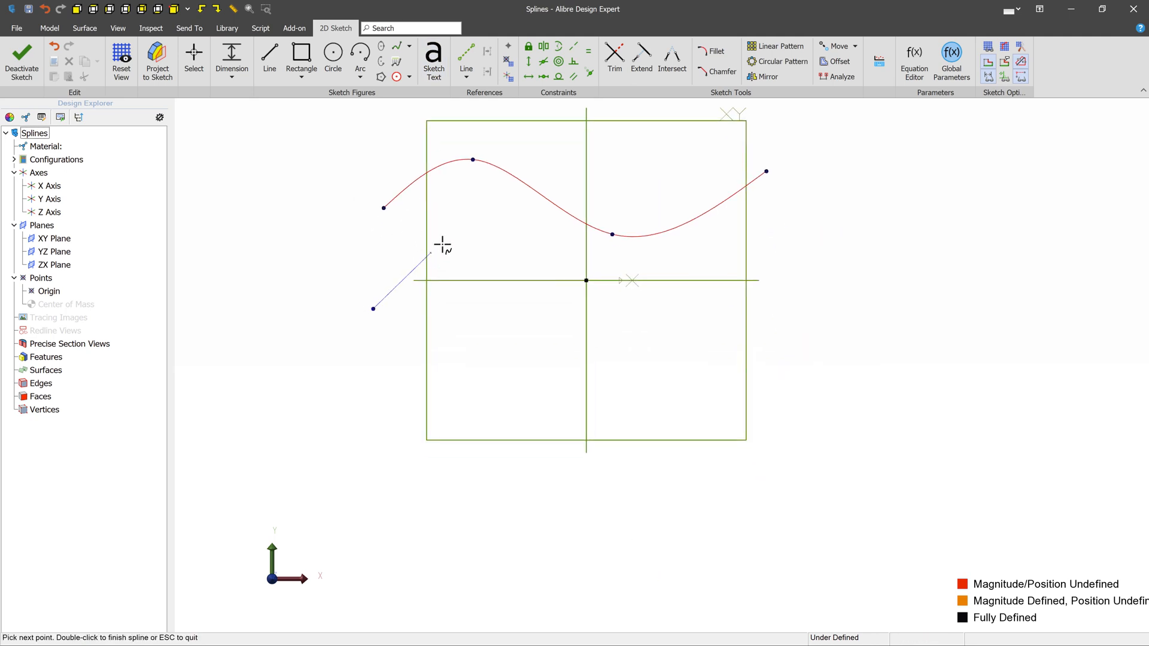
# Finish the six-point spline below the first one and return to Select.
pyautogui.click(847, 274)
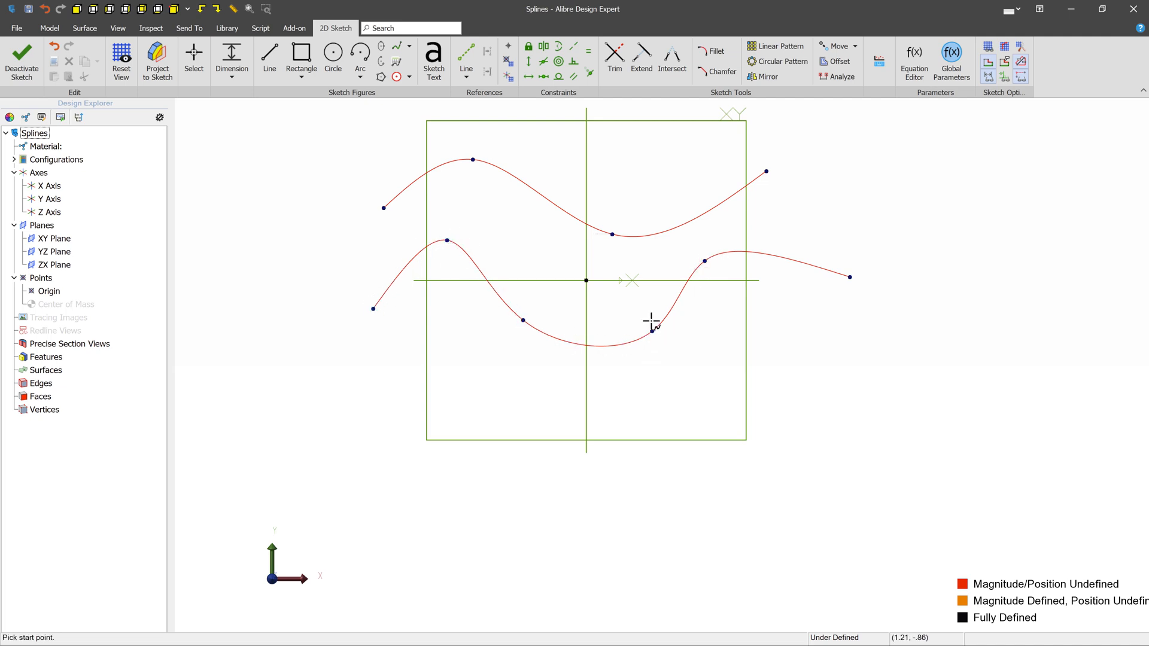
pyautogui.click(194, 53)
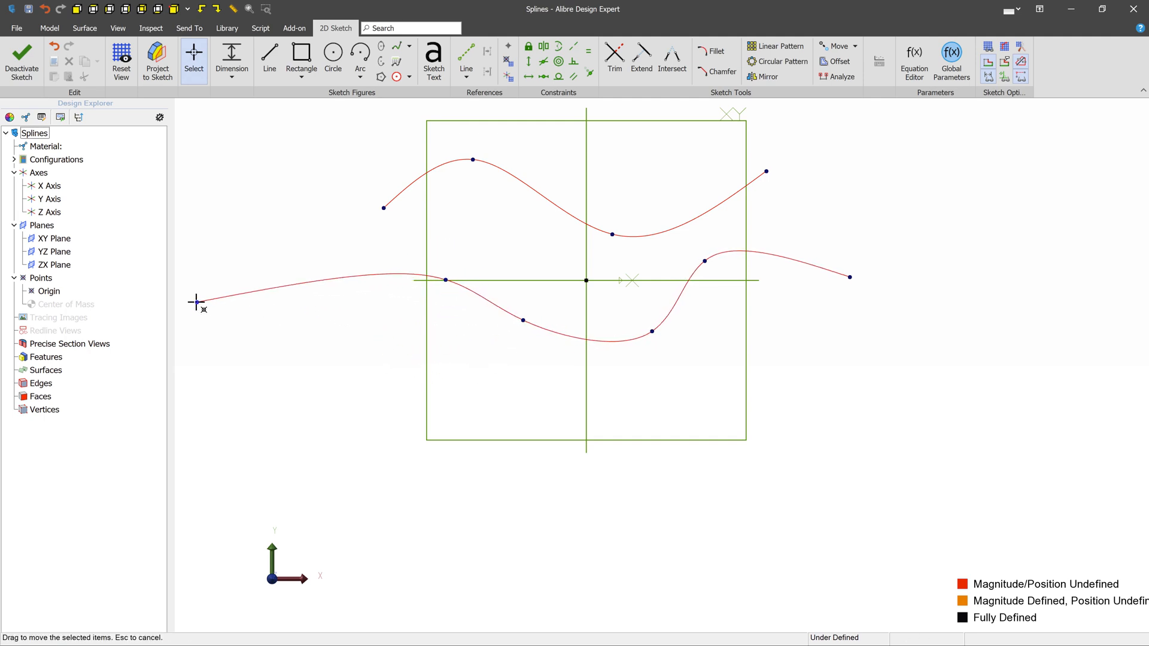
# Drag the lower spline's start, end and right-side points into a gentler wave.
pyautogui.moveTo(200, 303); pyautogui.dragTo(995, 278)
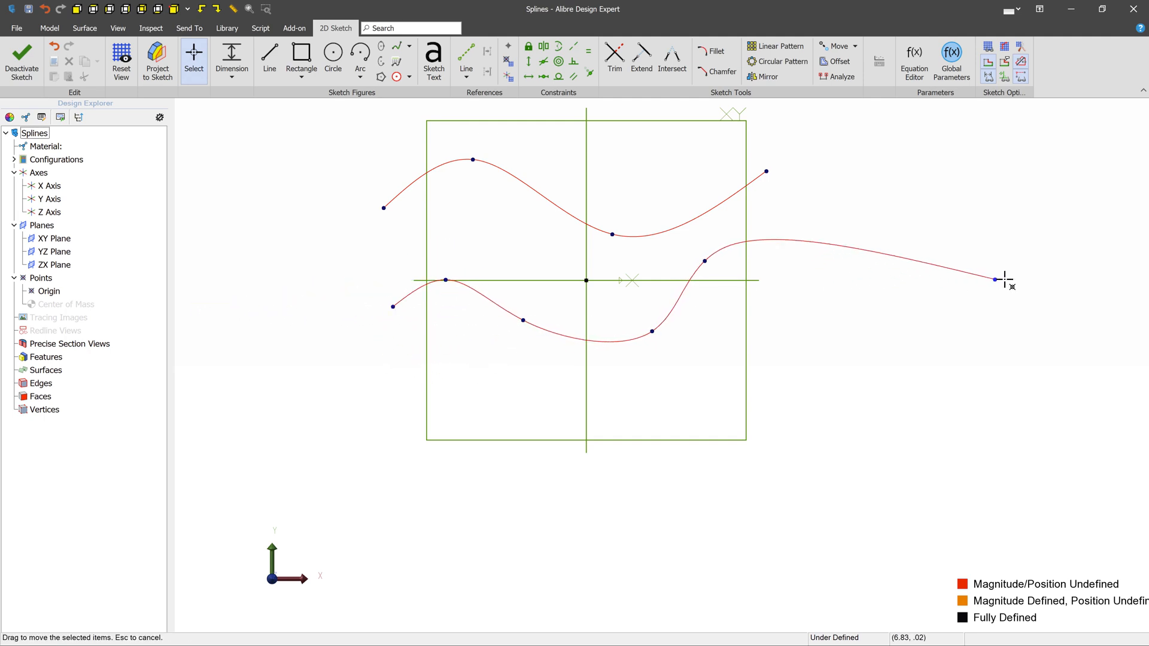
pyautogui.moveTo(994, 278); pyautogui.dragTo(732, 295)
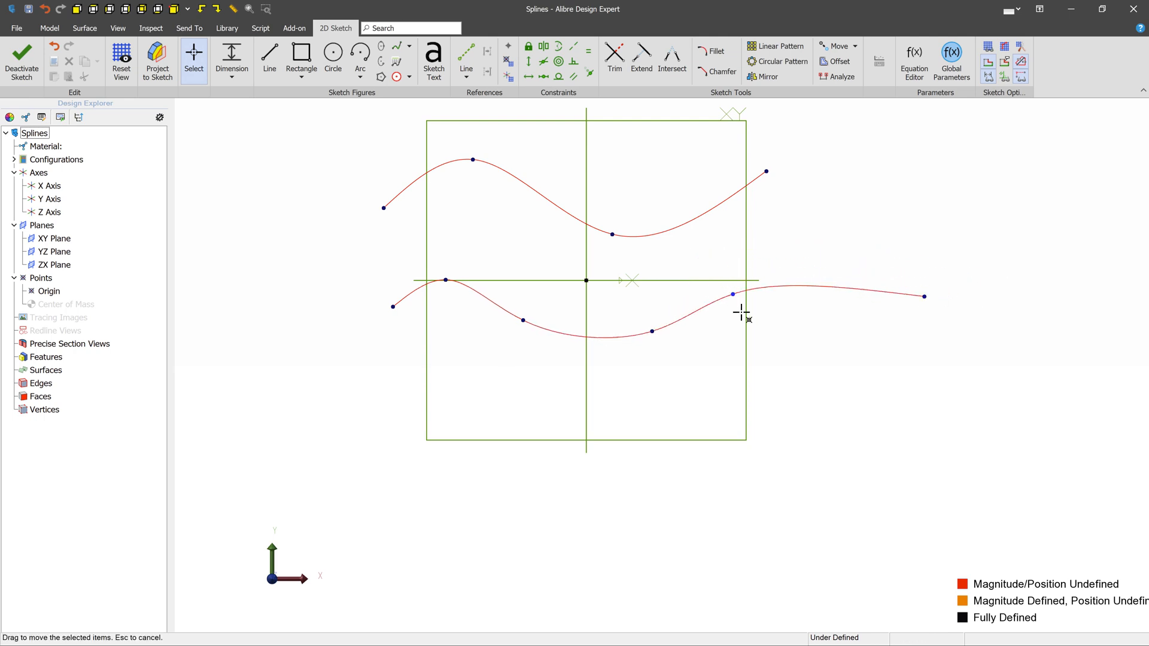
pyautogui.moveTo(732, 295); pyautogui.dragTo(780, 267)
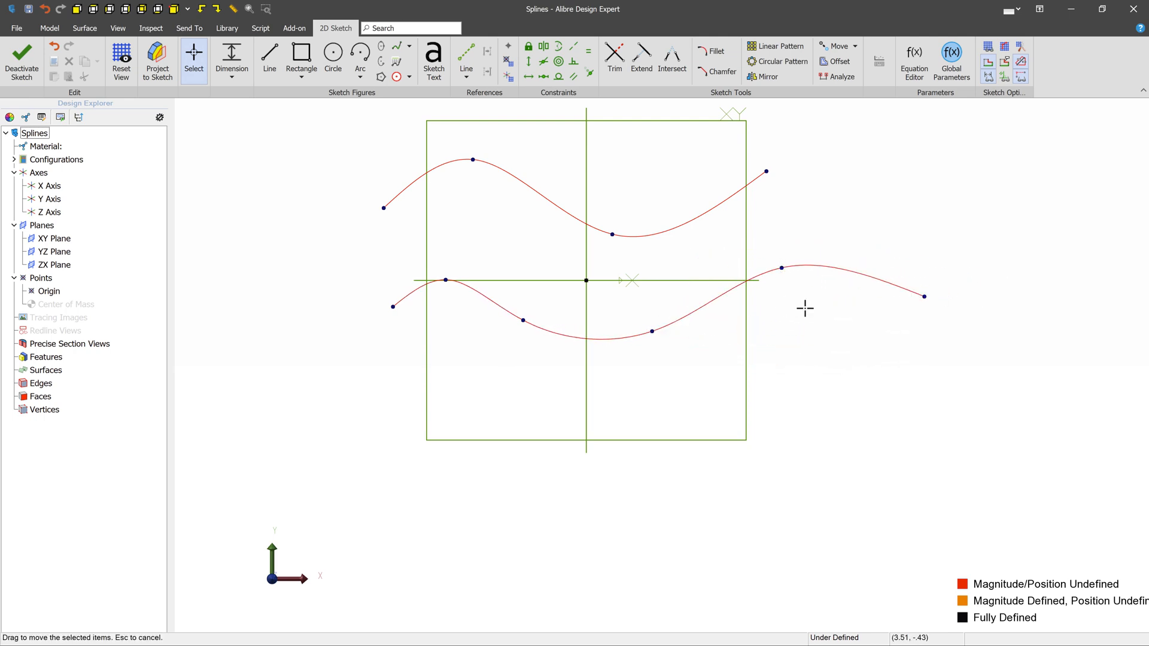
pyautogui.moveTo(924, 296)
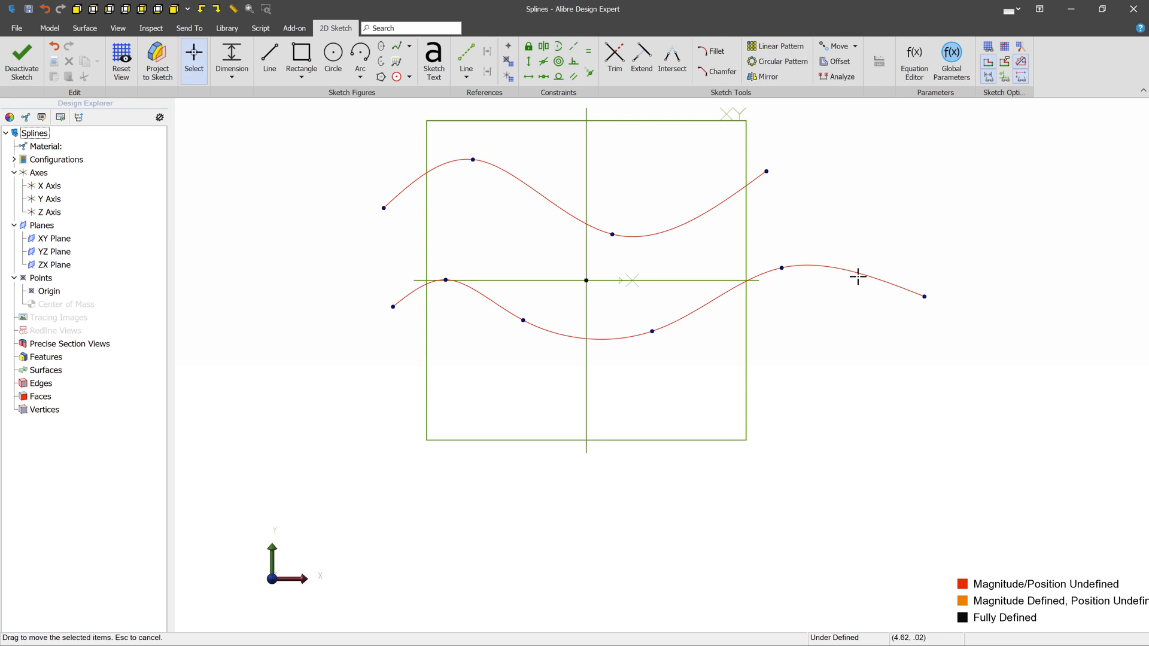
pyautogui.moveTo(480, 210)
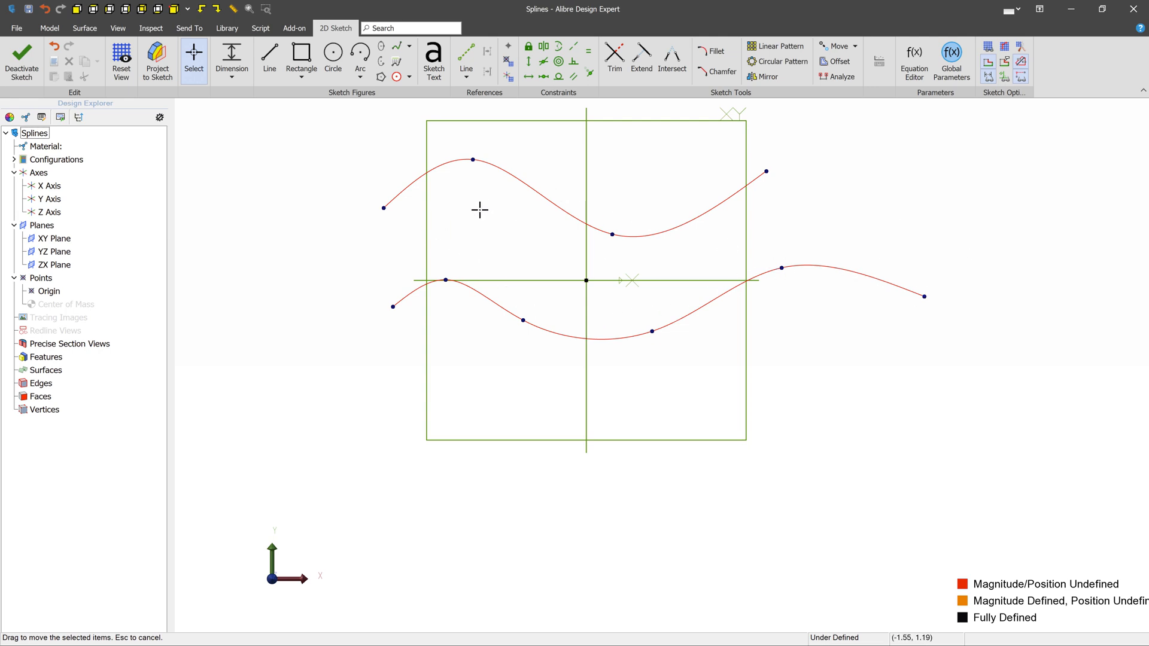
pyautogui.moveTo(398, 47)
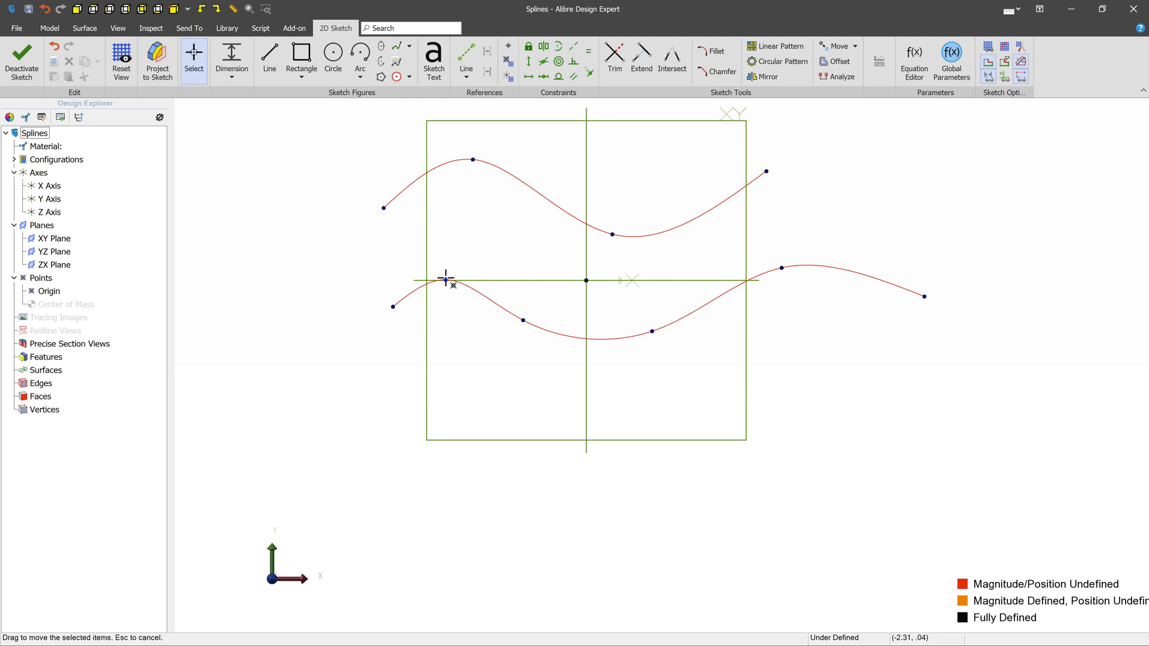
pyautogui.moveTo(445, 280); pyautogui.dragTo(781, 268)
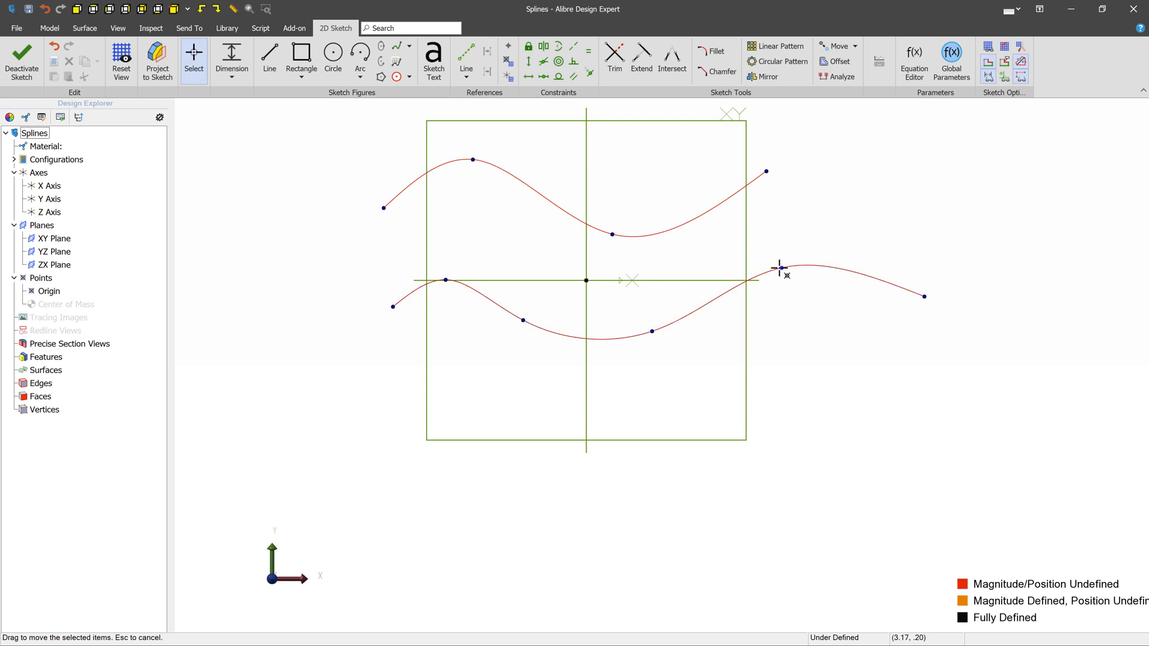
pyautogui.moveTo(779, 268); pyautogui.dragTo(828, 298)
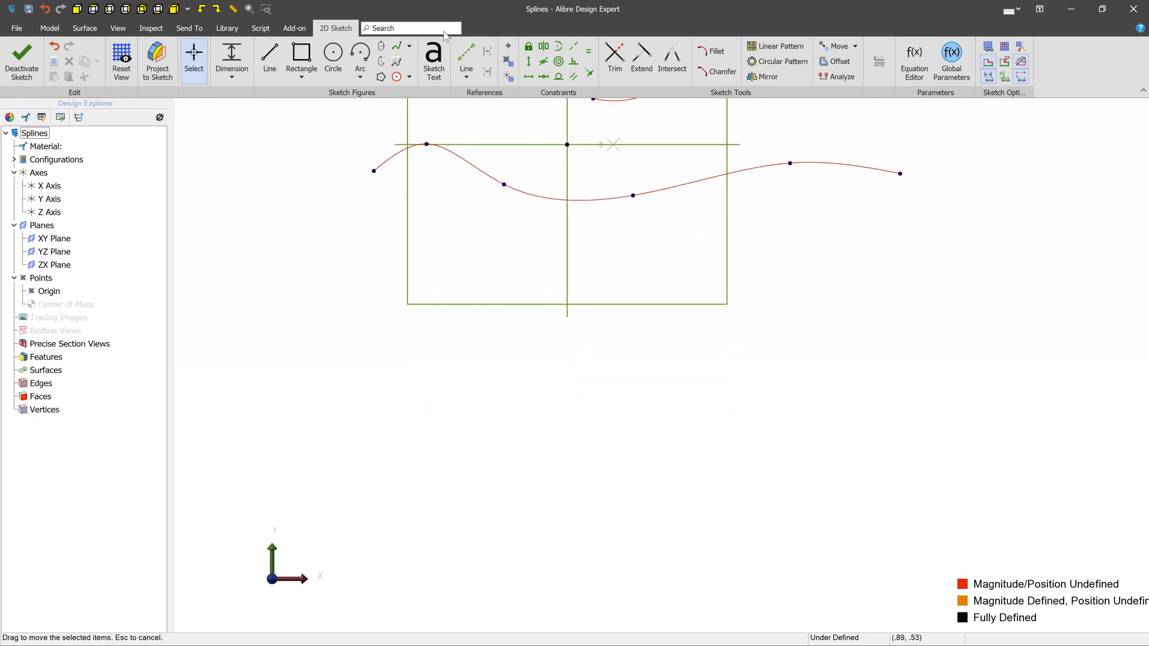
# Draw a control-point spline as a wave below the square.
pyautogui.click(409, 46)
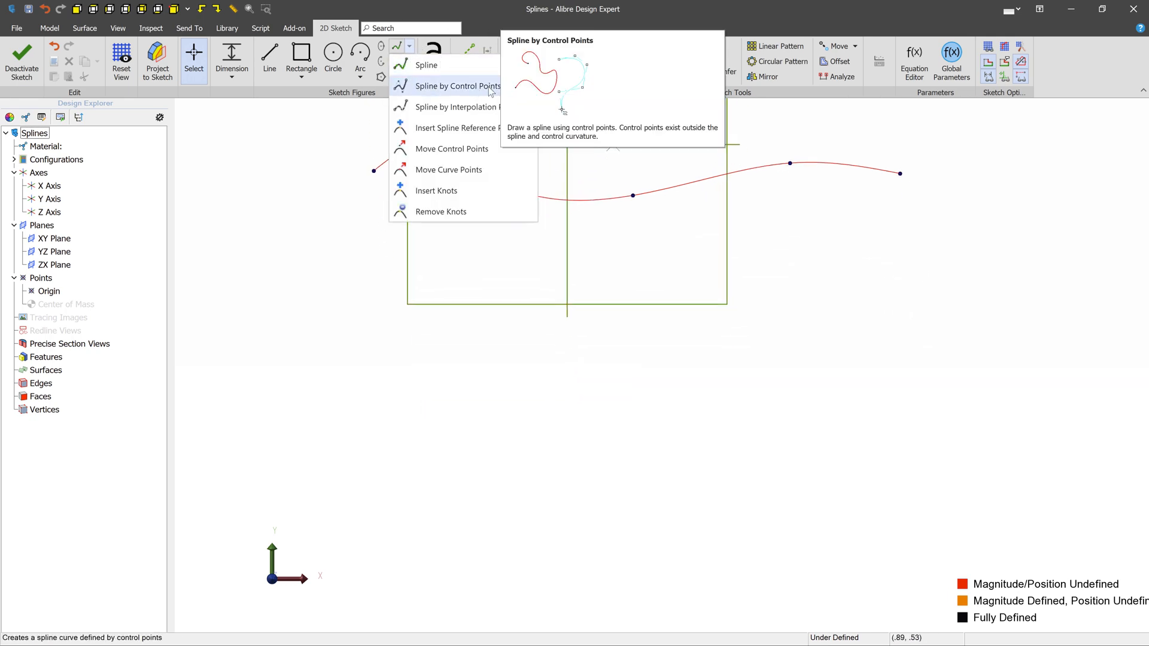
pyautogui.click(459, 85)
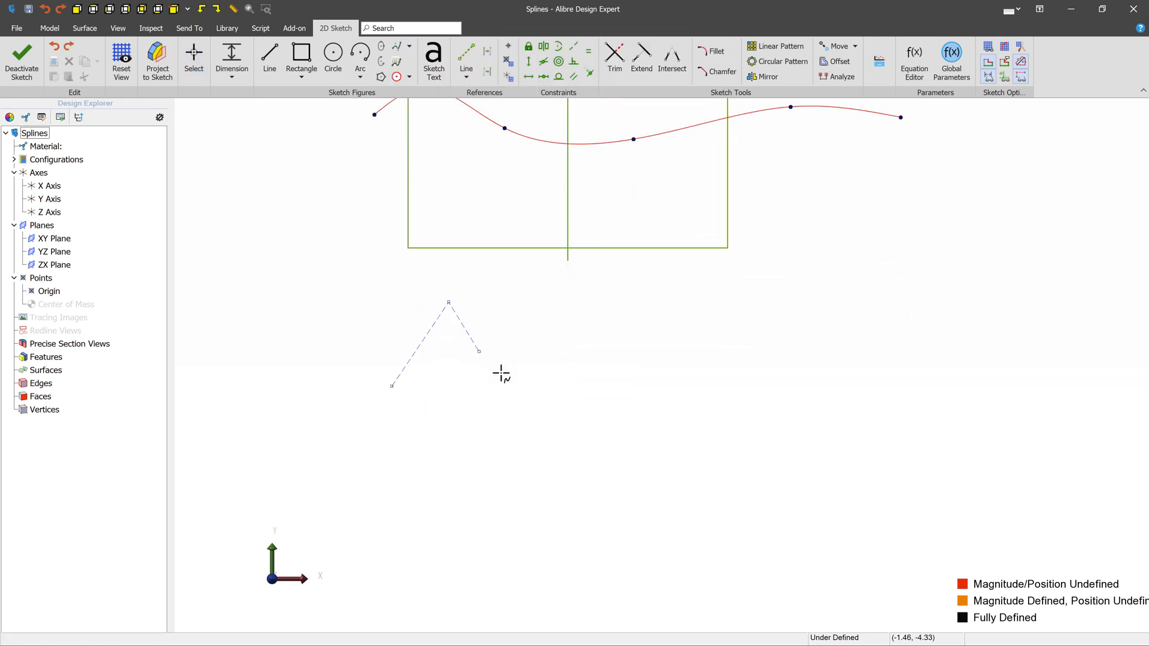
pyautogui.click(606, 315)
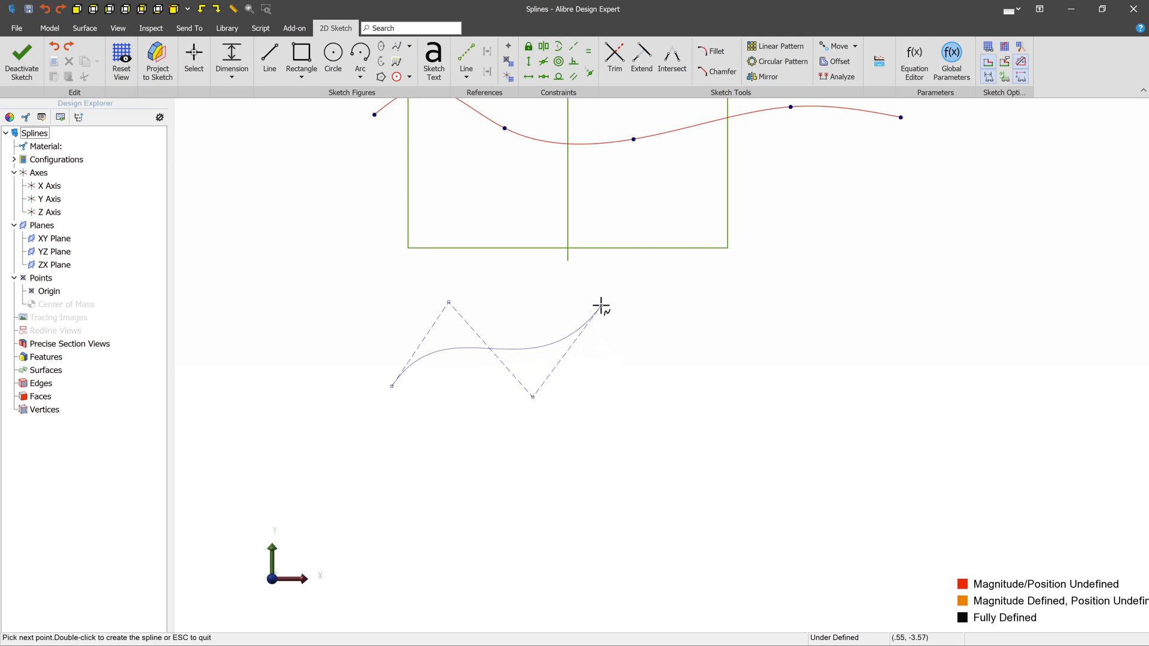
pyautogui.click(596, 311)
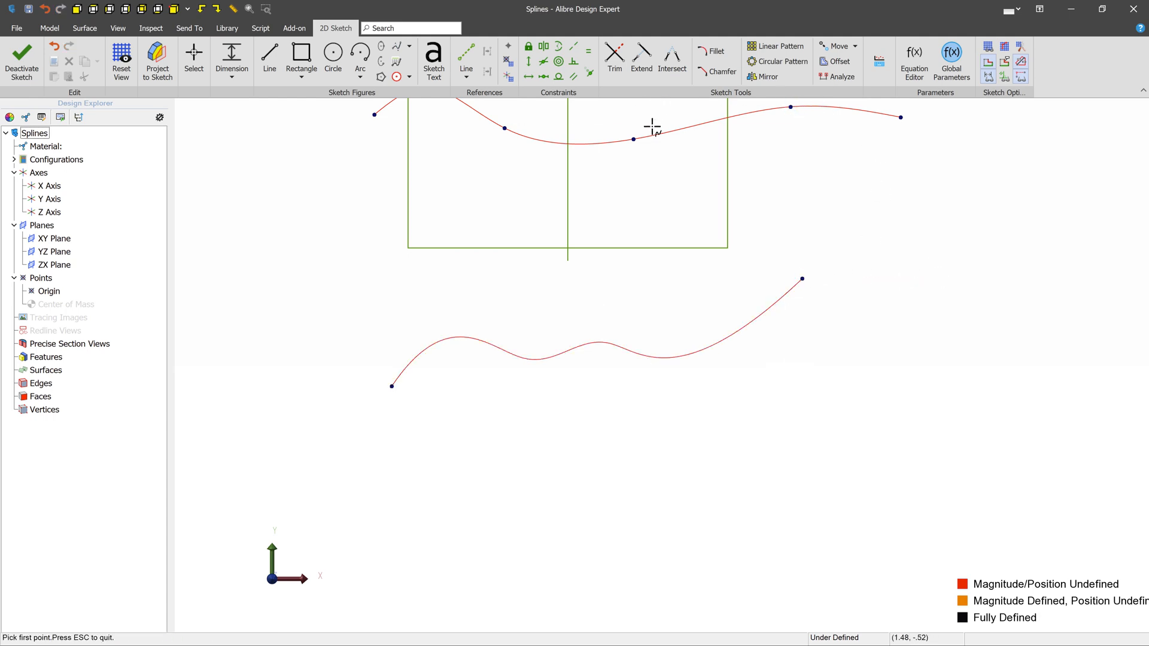
# Drag the control-point spline up until it sits just below the rectangle.
pyautogui.click(193, 54)
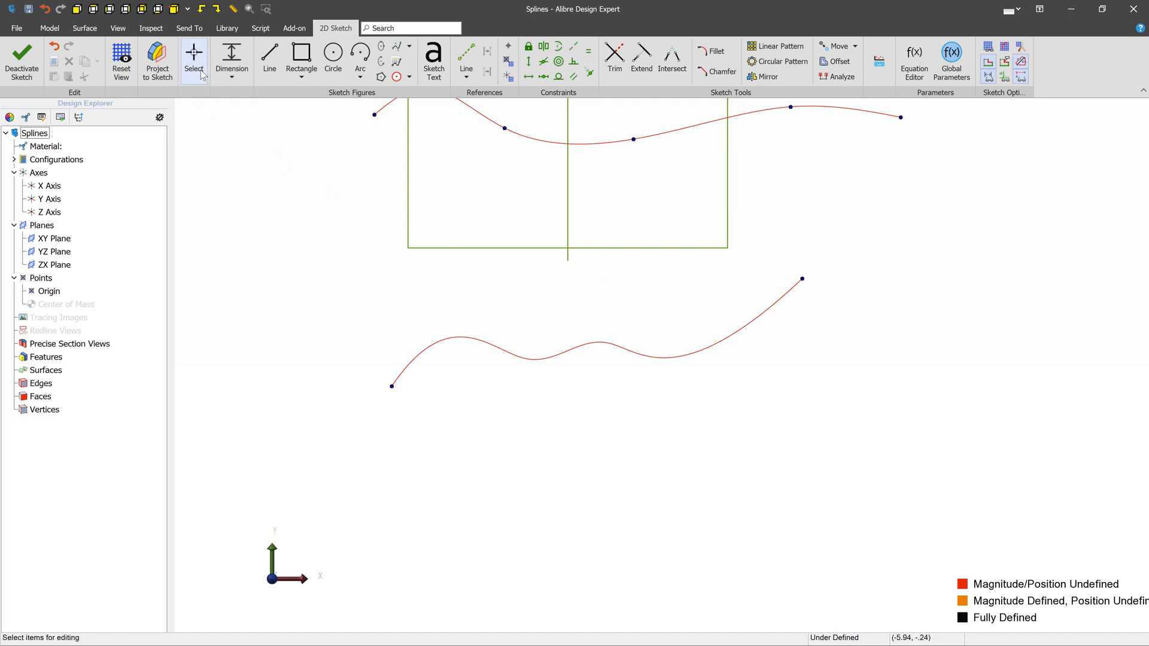
pyautogui.moveTo(546, 359)
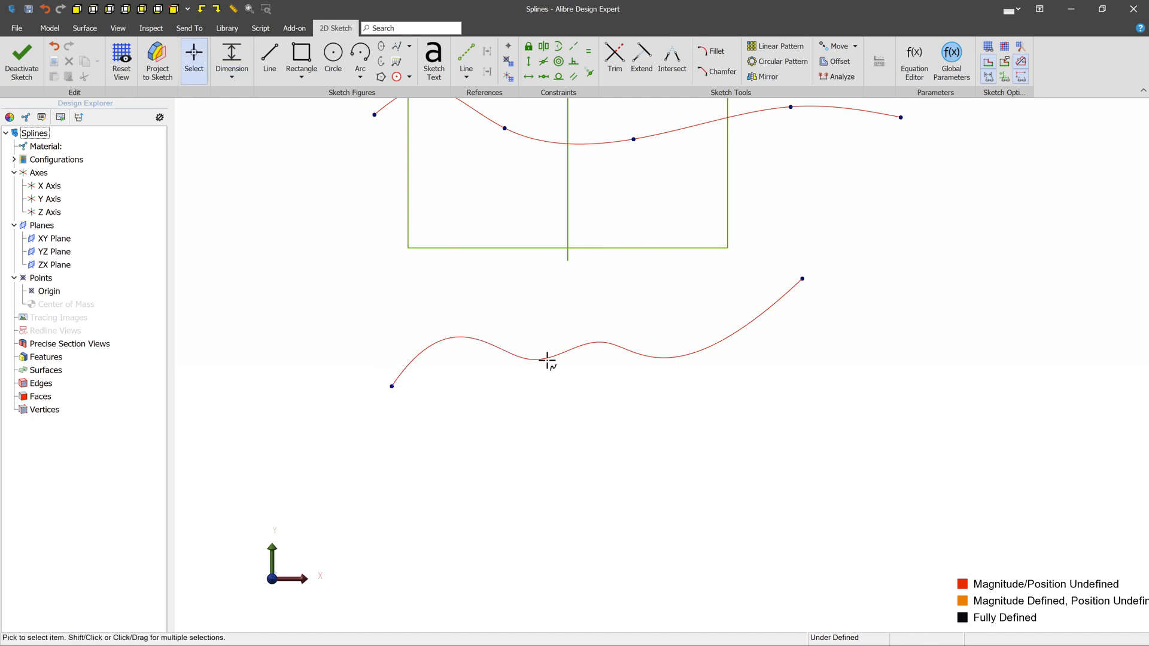
pyautogui.moveTo(545, 359); pyautogui.dragTo(572, 319)
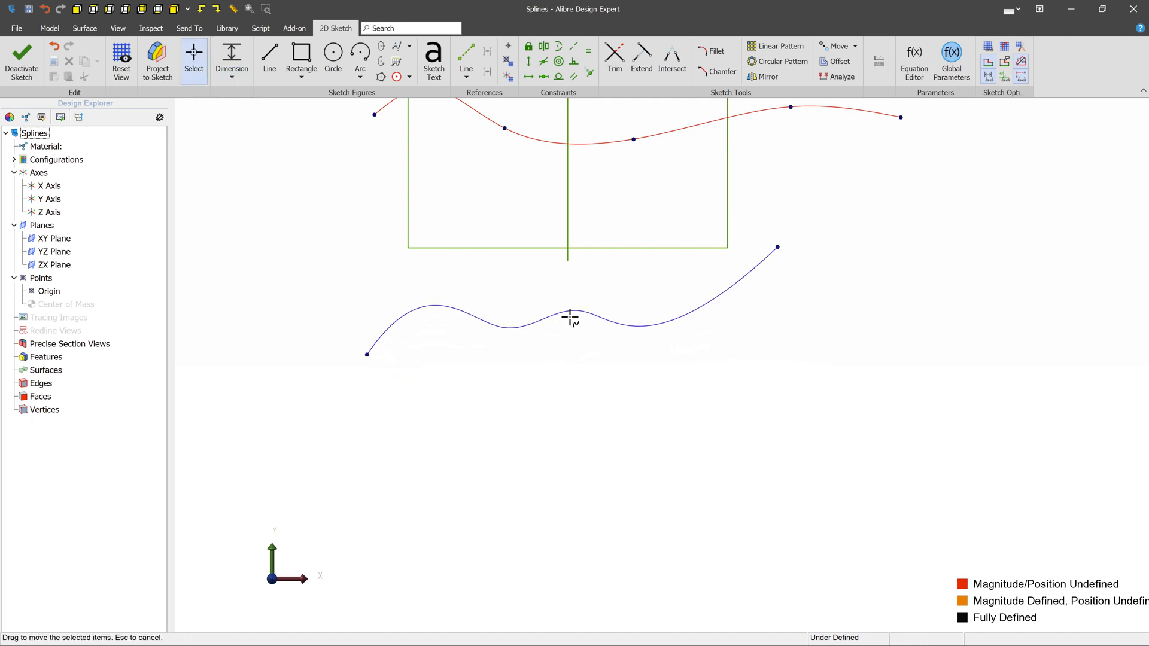
pyautogui.moveTo(572, 318); pyautogui.dragTo(652, 342)
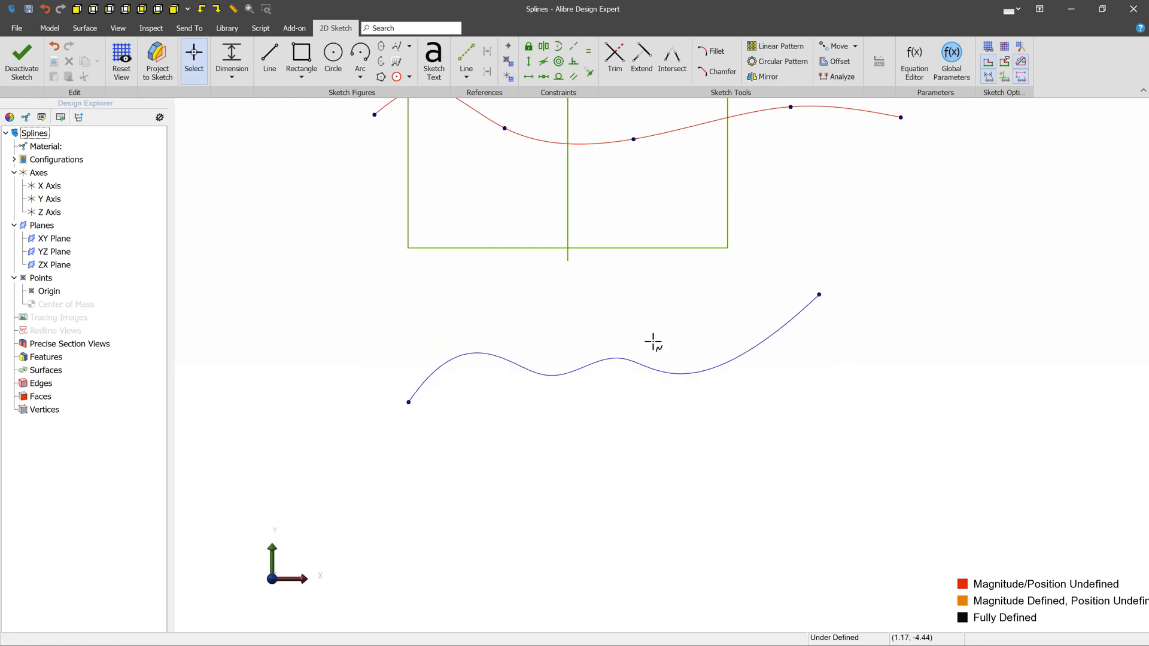
pyautogui.moveTo(652, 343); pyautogui.dragTo(438, 333)
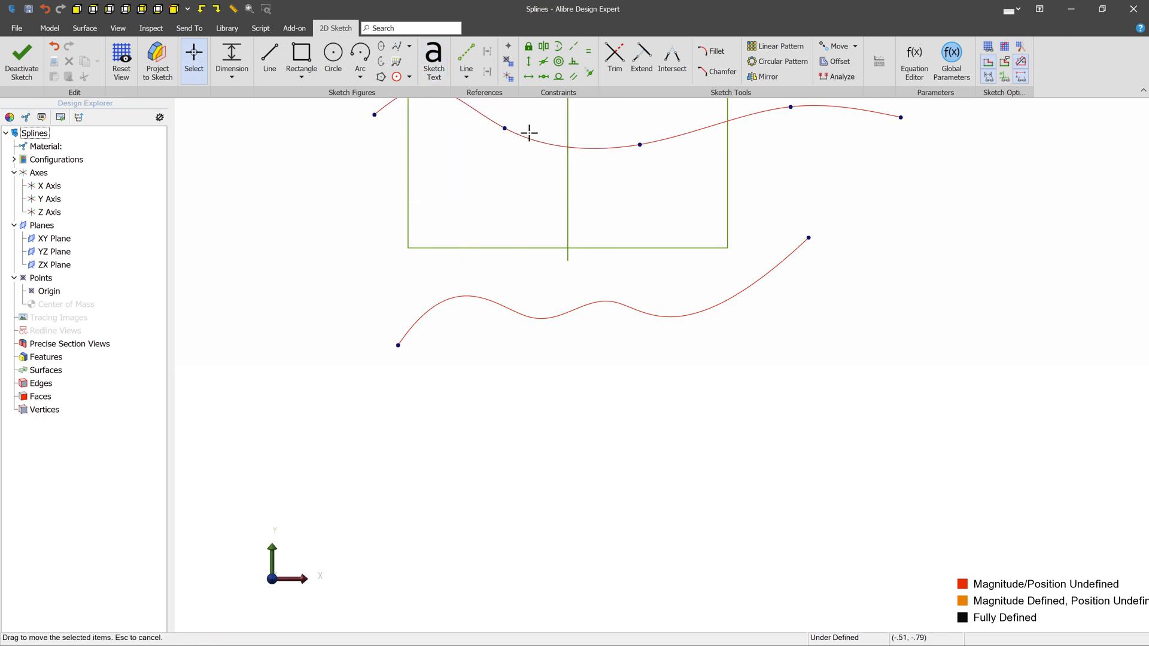
# Use Move Control Points to pull a lower spline control point downward.
pyautogui.click(409, 46)
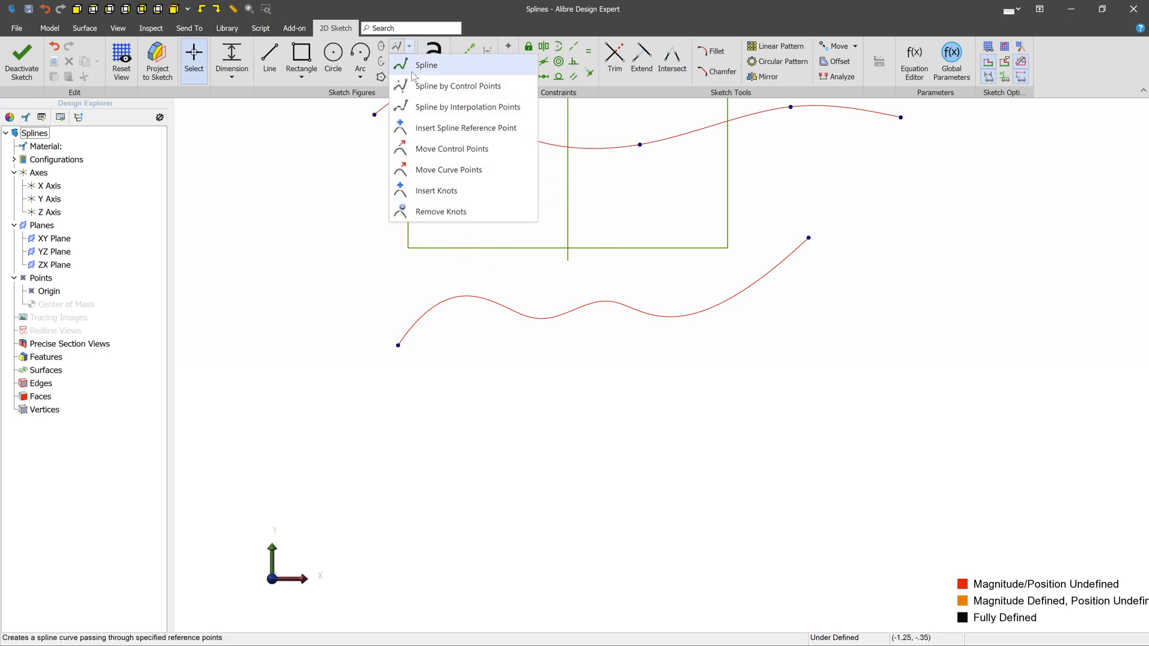
pyautogui.moveTo(452, 149)
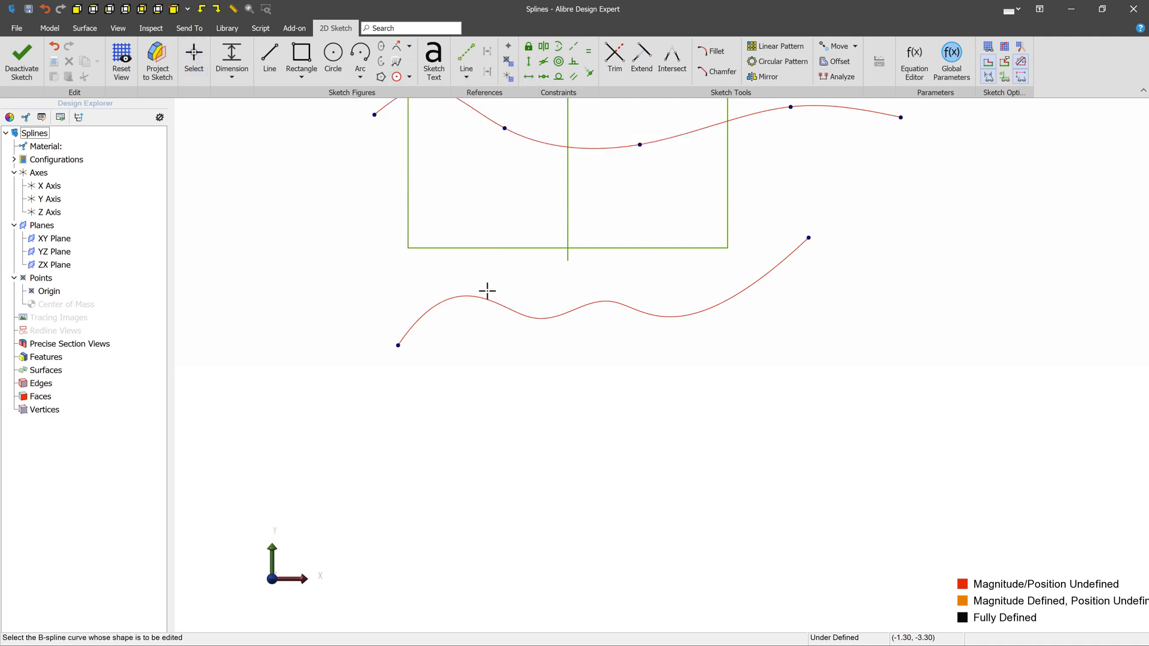
pyautogui.click(486, 291)
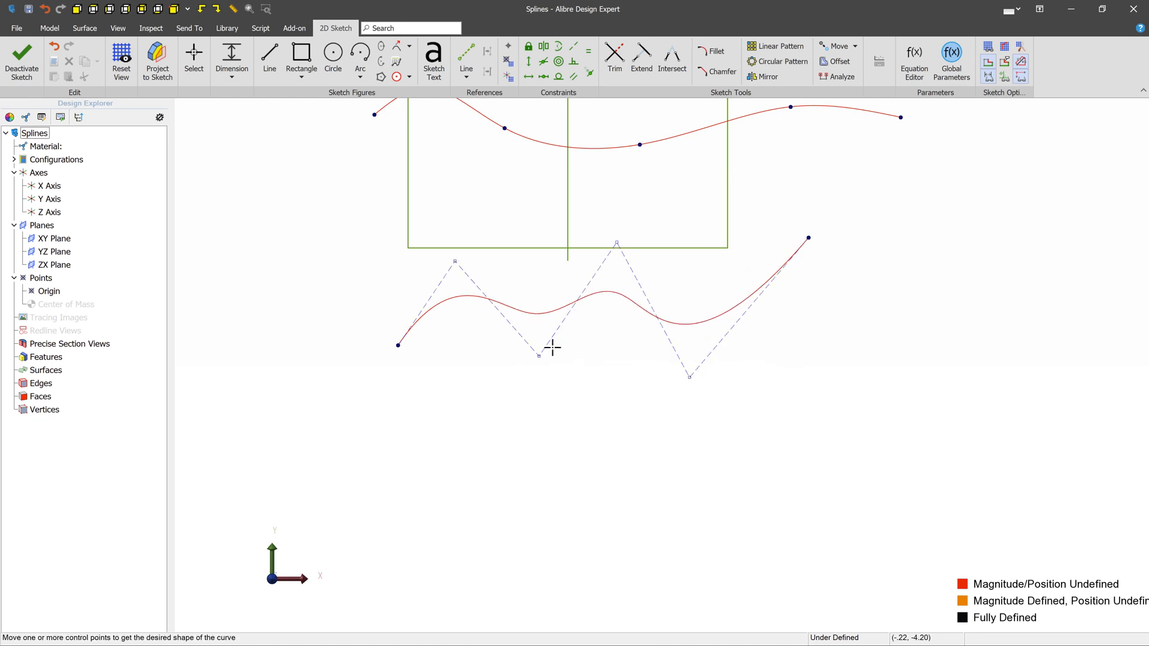
pyautogui.moveTo(551, 349); pyautogui.dragTo(525, 379)
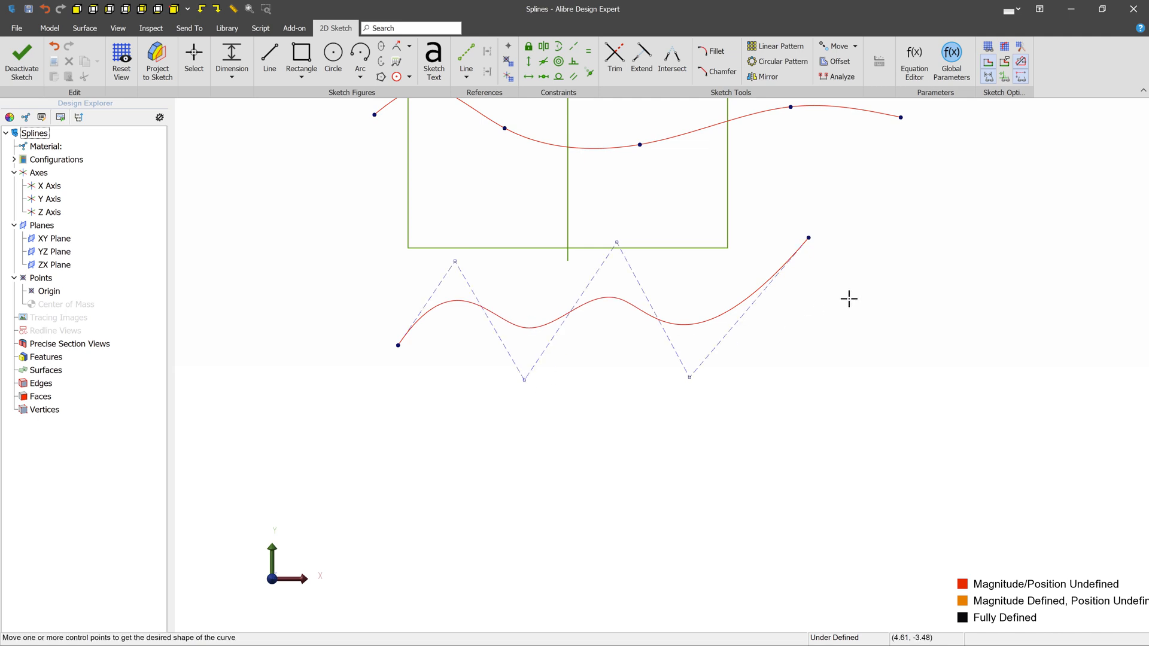
pyautogui.moveTo(375, 105)
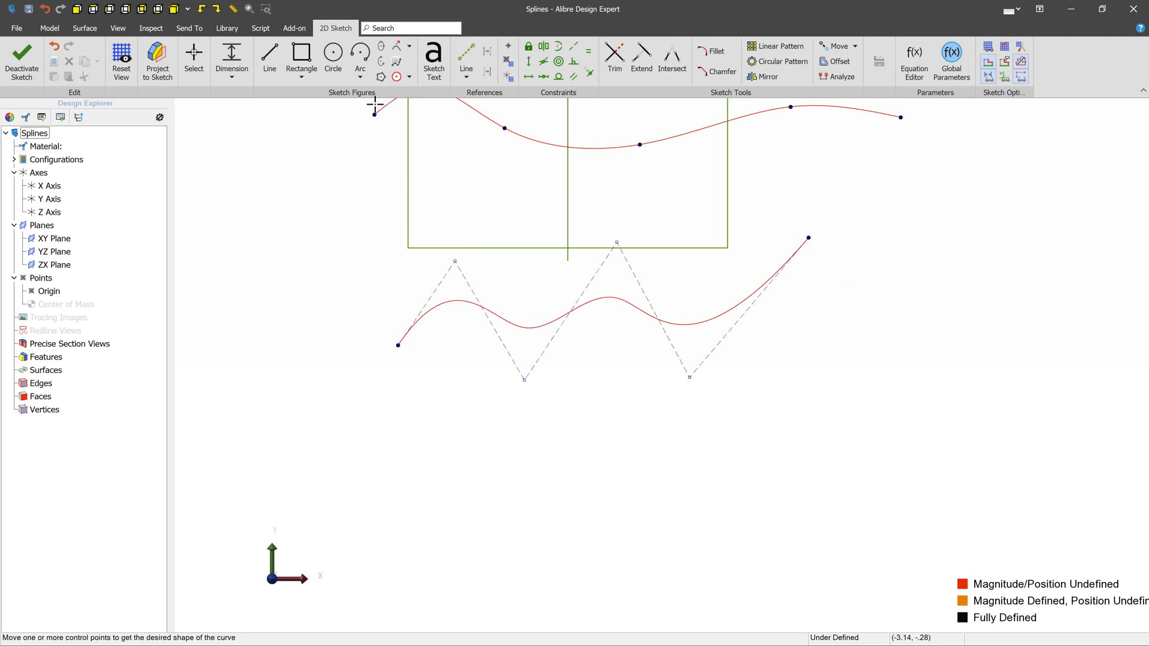
pyautogui.click(409, 46)
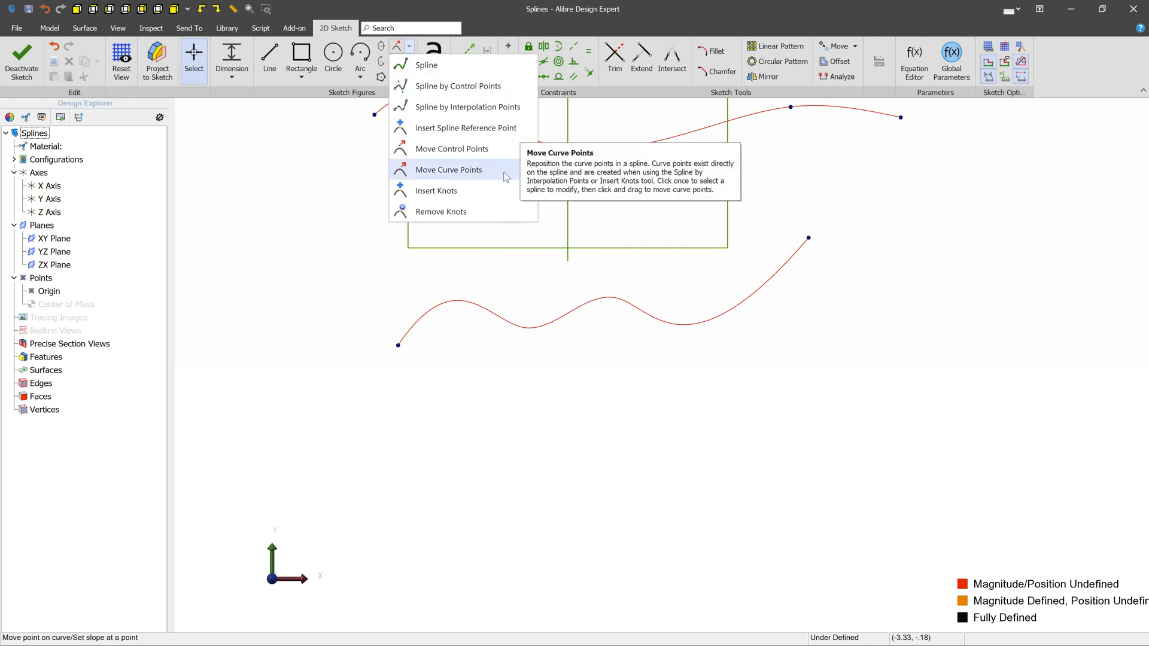
pyautogui.moveTo(462, 175)
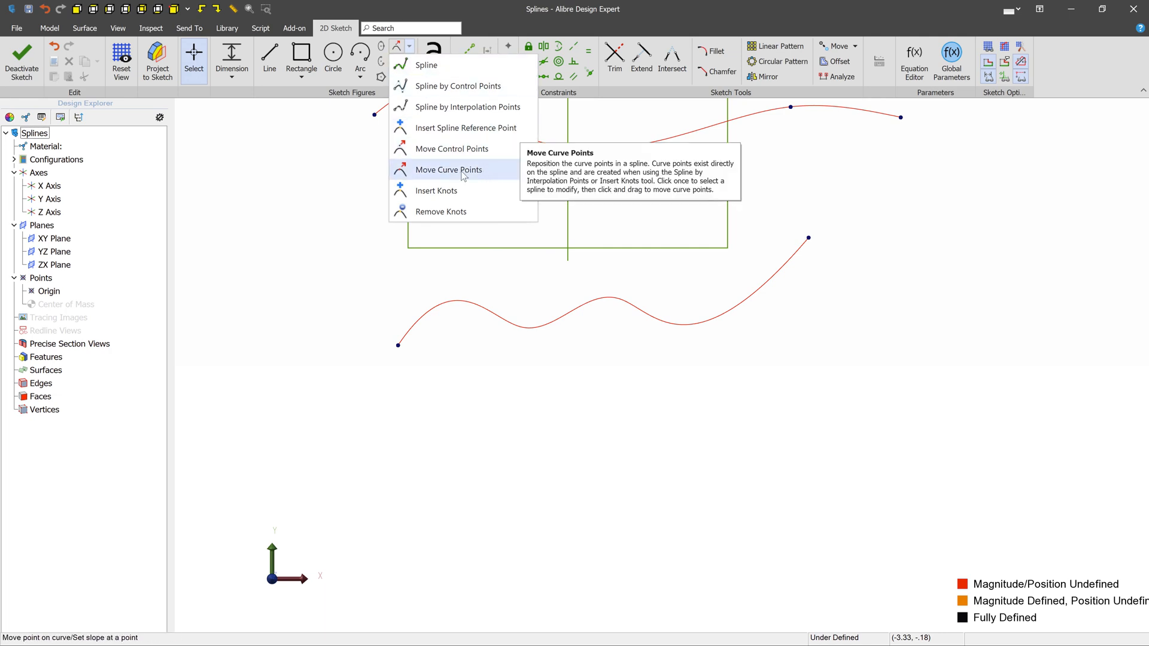
# Move a lower-spline curve point and set its slope to 2.073" at 352.08°.
pyautogui.click(448, 169)
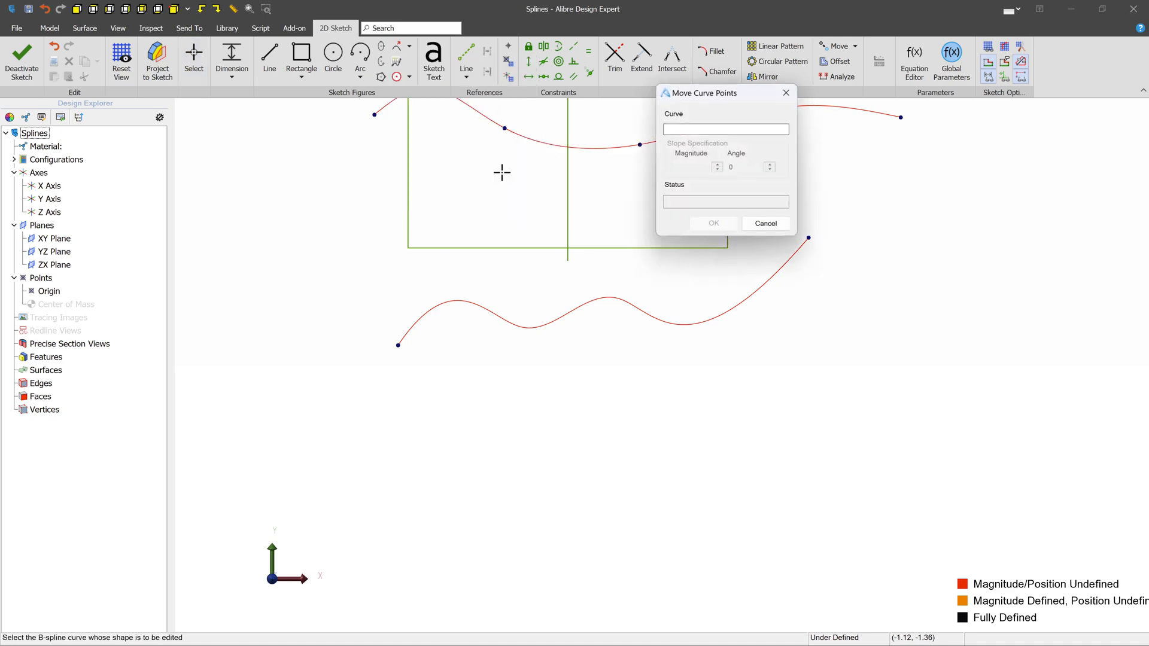
pyautogui.click(581, 307)
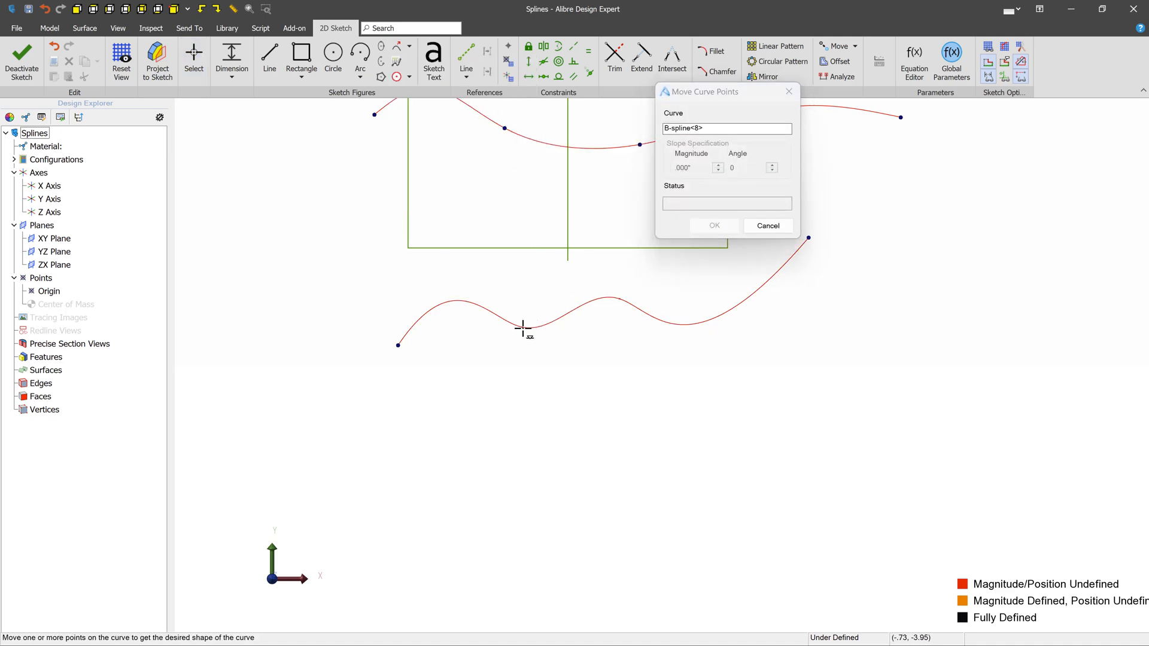
pyautogui.moveTo(522, 329); pyautogui.dragTo(644, 329)
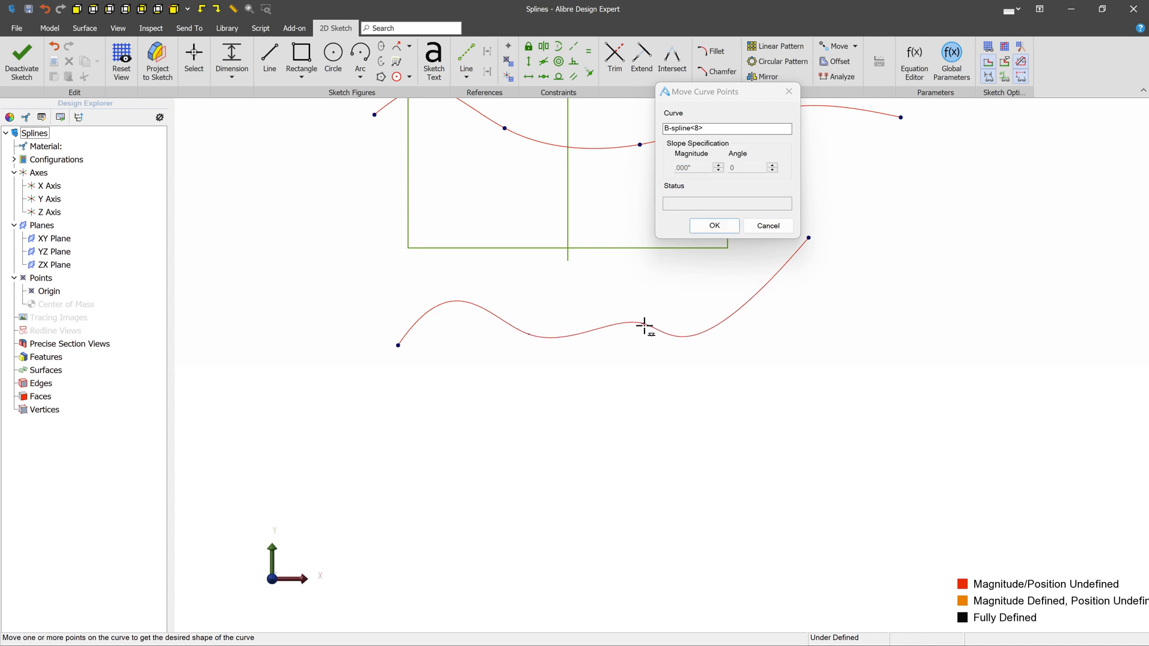
pyautogui.moveTo(643, 324); pyautogui.dragTo(507, 330)
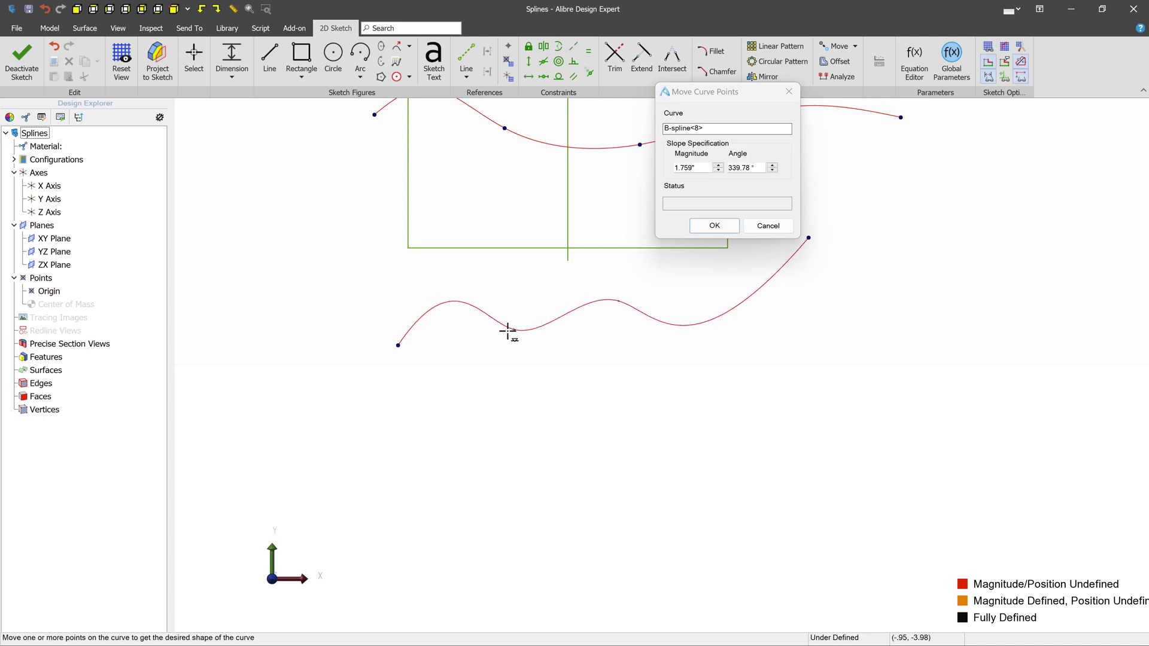
pyautogui.moveTo(508, 329); pyautogui.dragTo(506, 332)
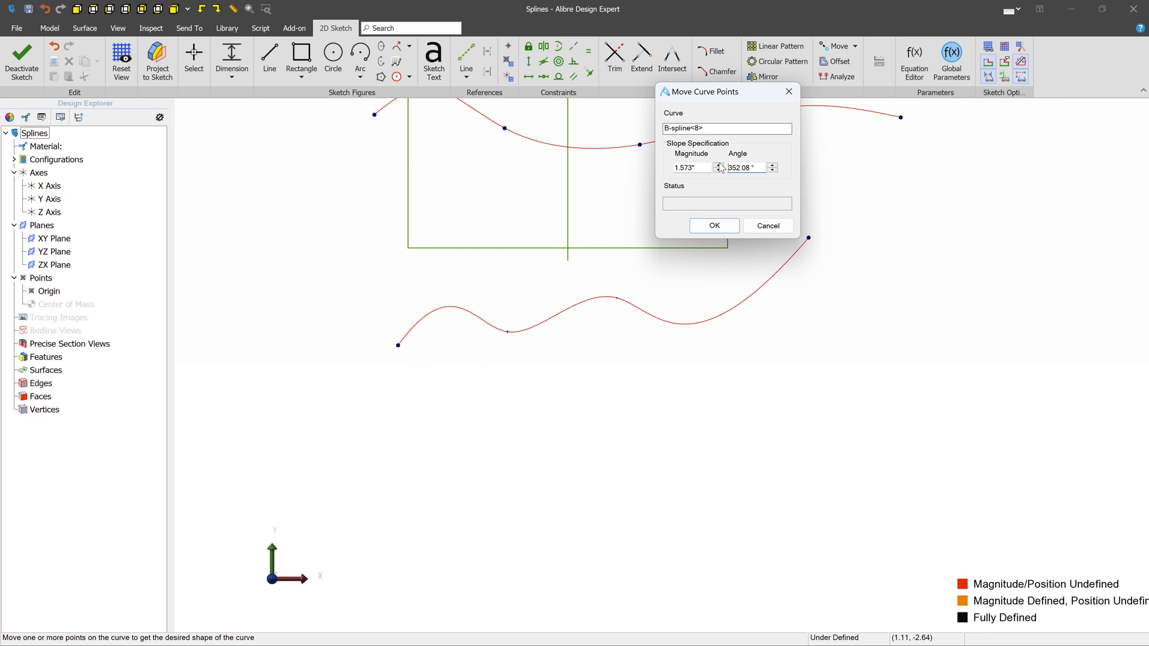
pyautogui.click(719, 164)
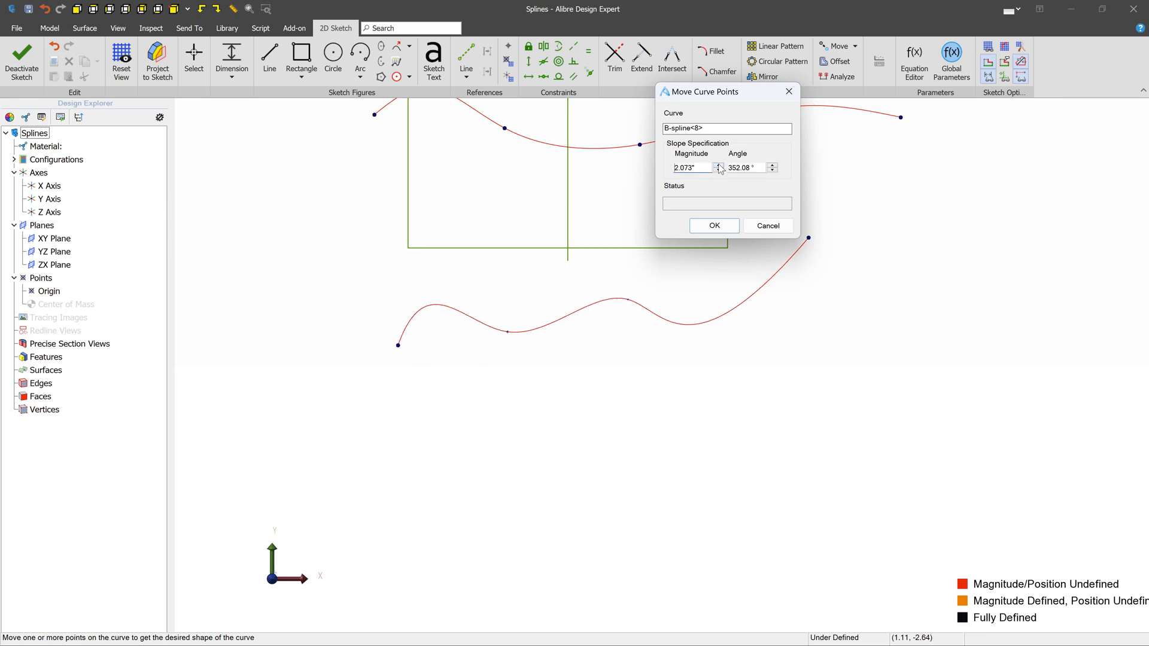
pyautogui.click(714, 225)
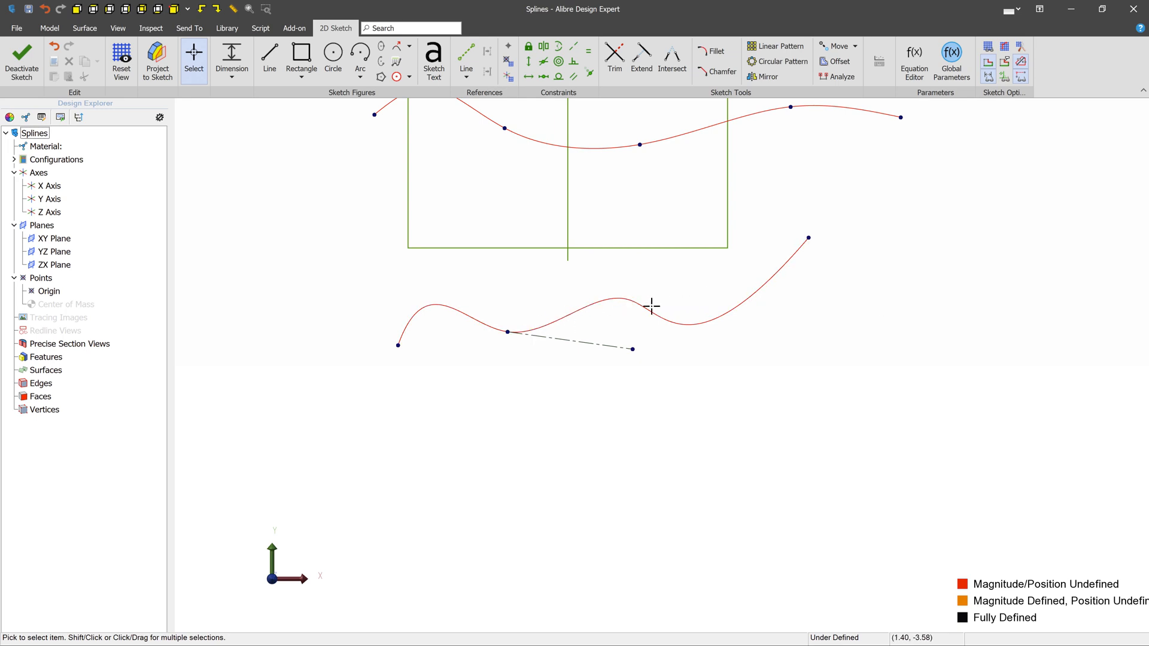
# Open the spline tools list above the reshaped lower wave.
pyautogui.click(410, 47)
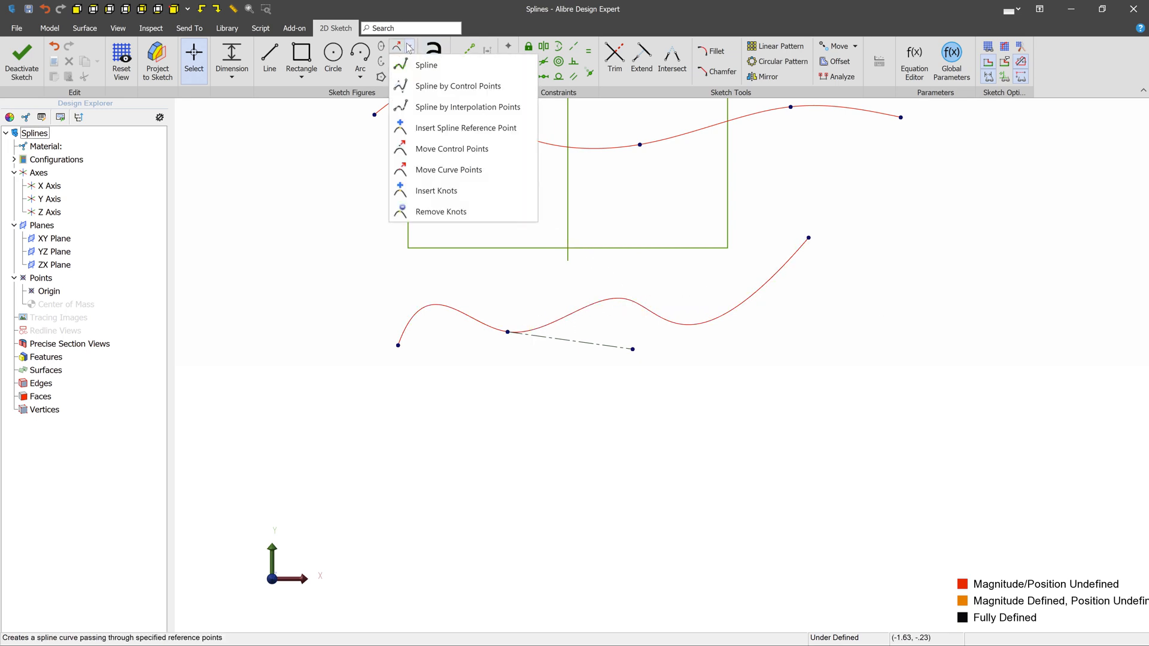
pyautogui.moveTo(454, 193)
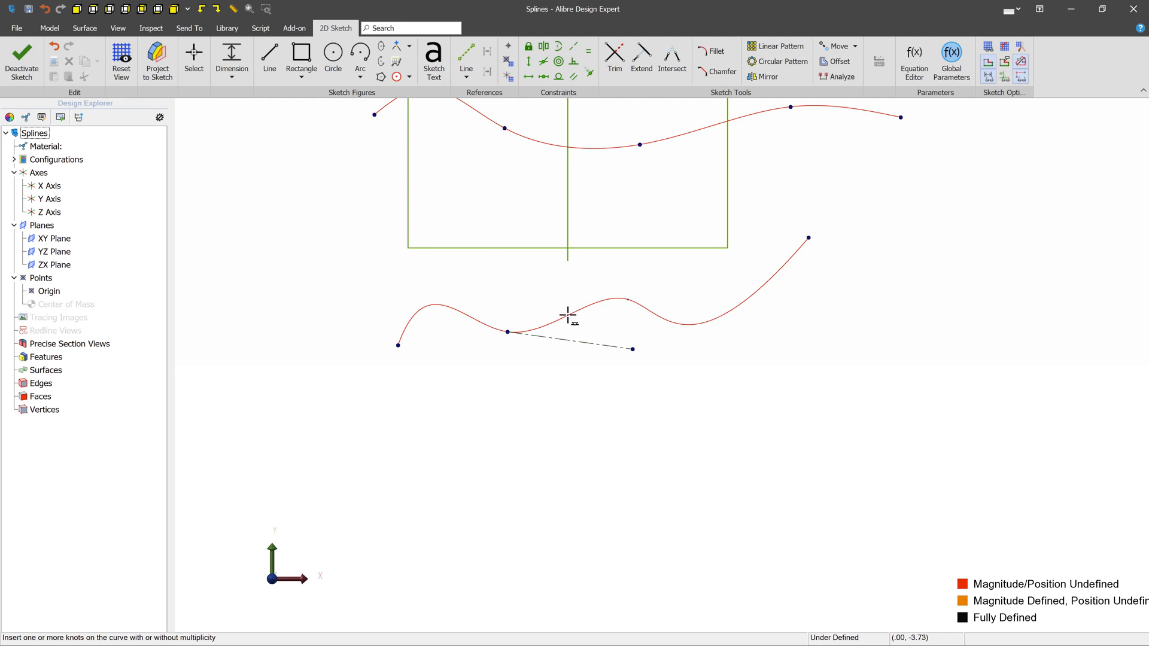
pyautogui.moveTo(567, 316)
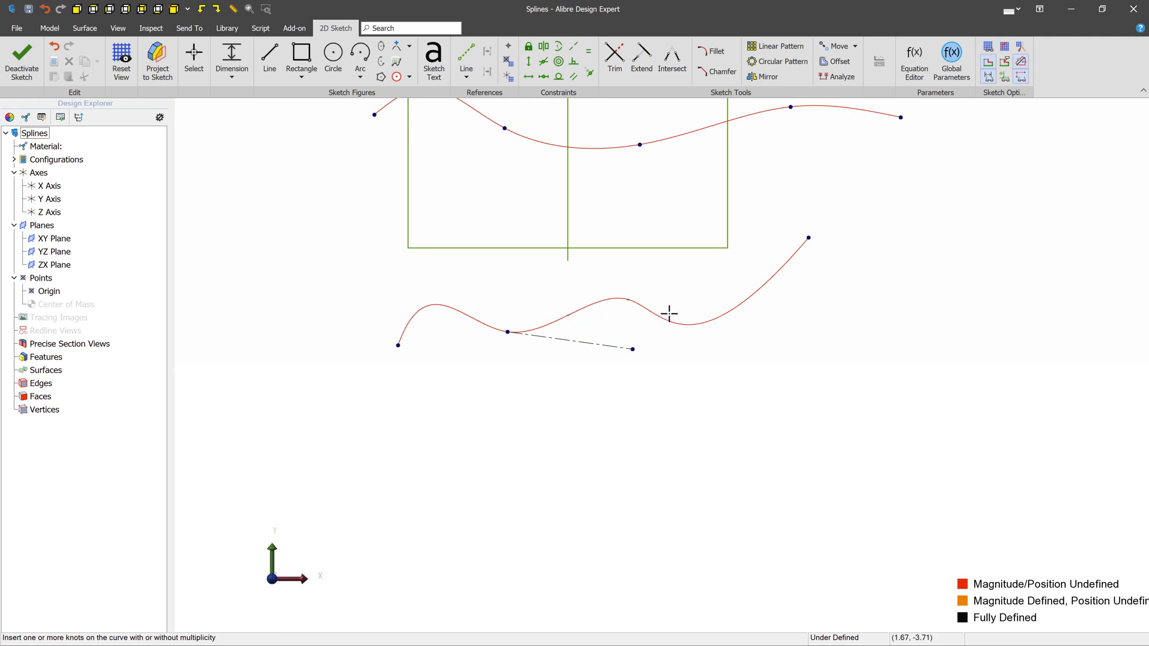
pyautogui.moveTo(731, 312)
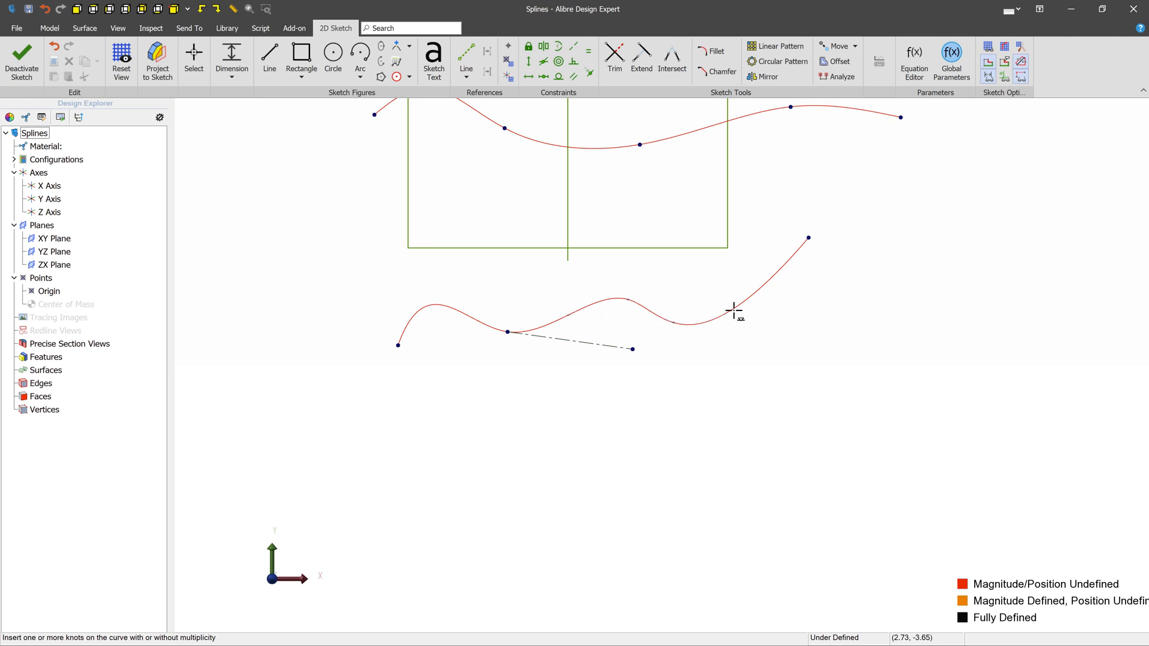
pyautogui.moveTo(732, 309)
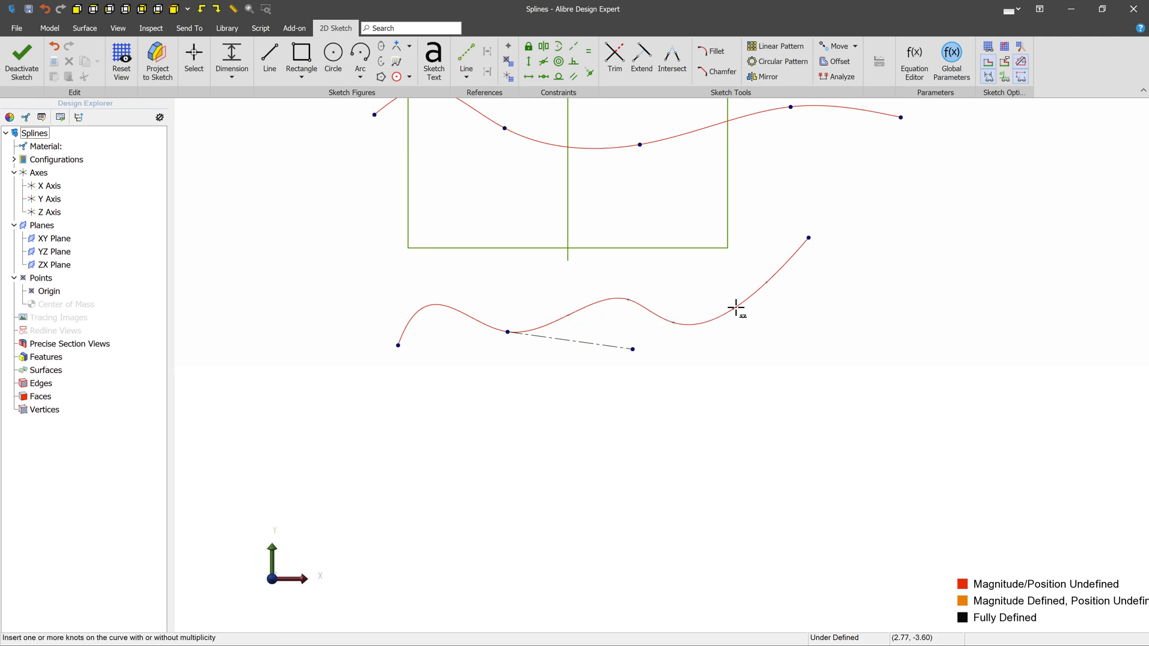
pyautogui.moveTo(243, 106)
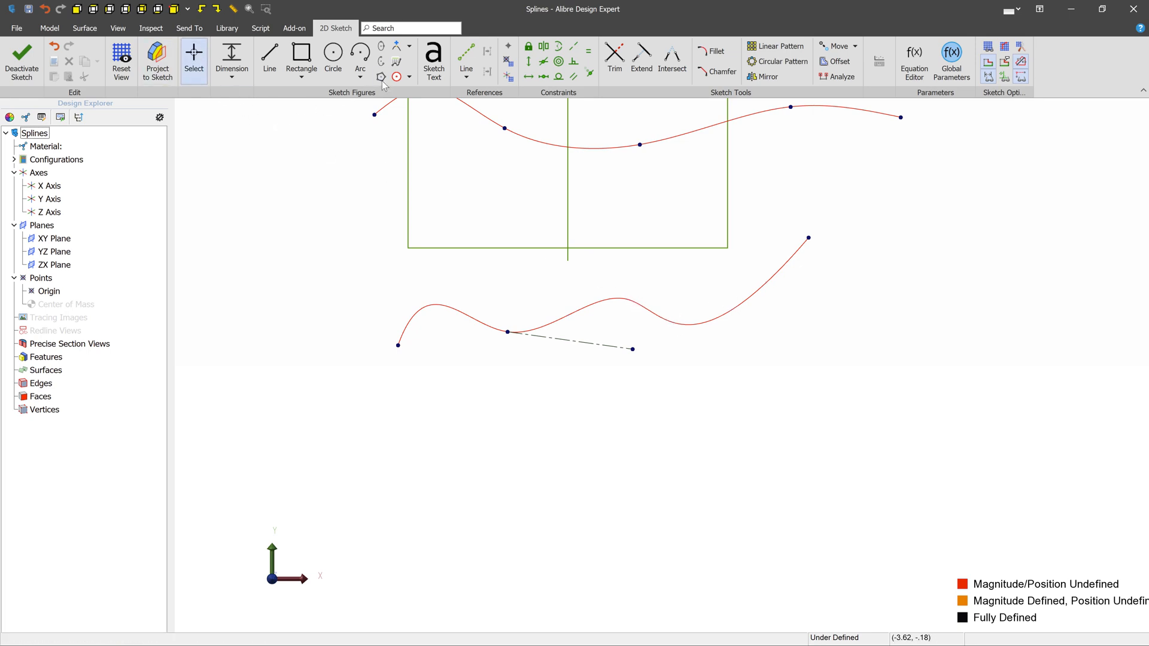
# Move the right-end curve point and set its slope to 6.518" at 31.14°.
pyautogui.click(408, 47)
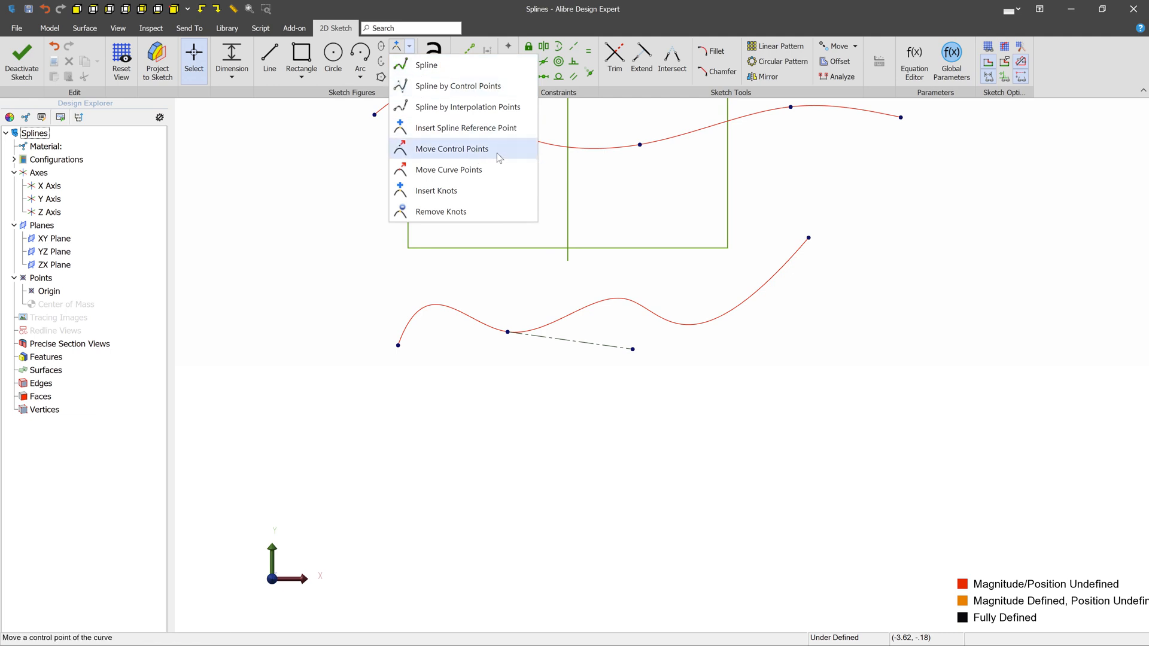
pyautogui.moveTo(448, 170)
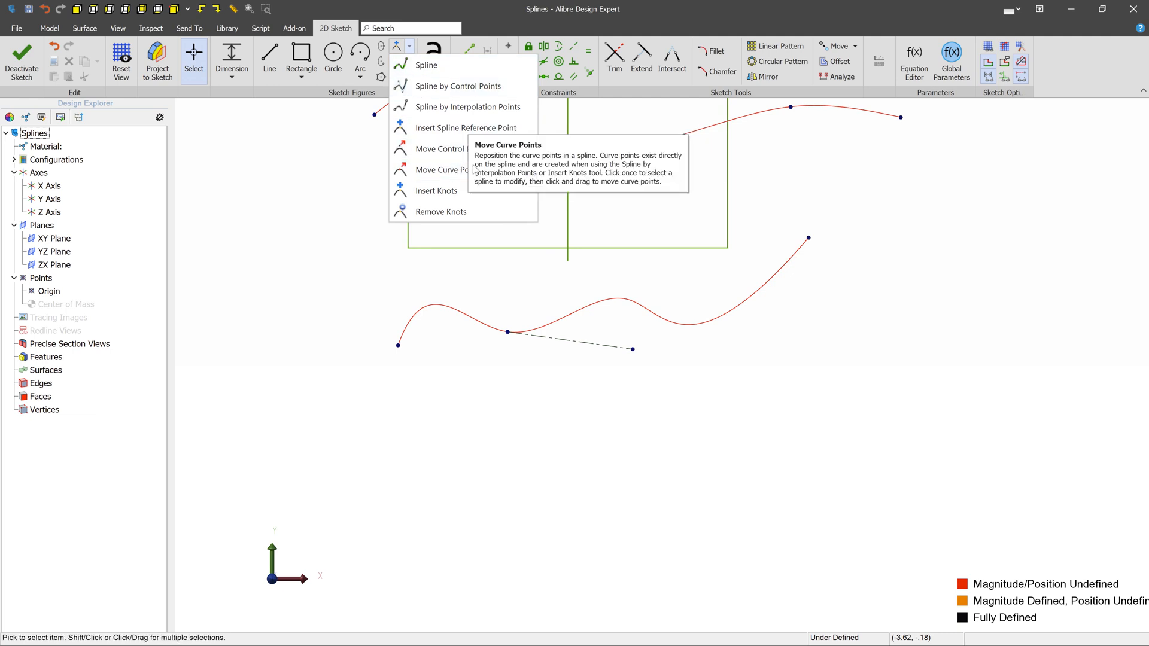
pyautogui.click(434, 170)
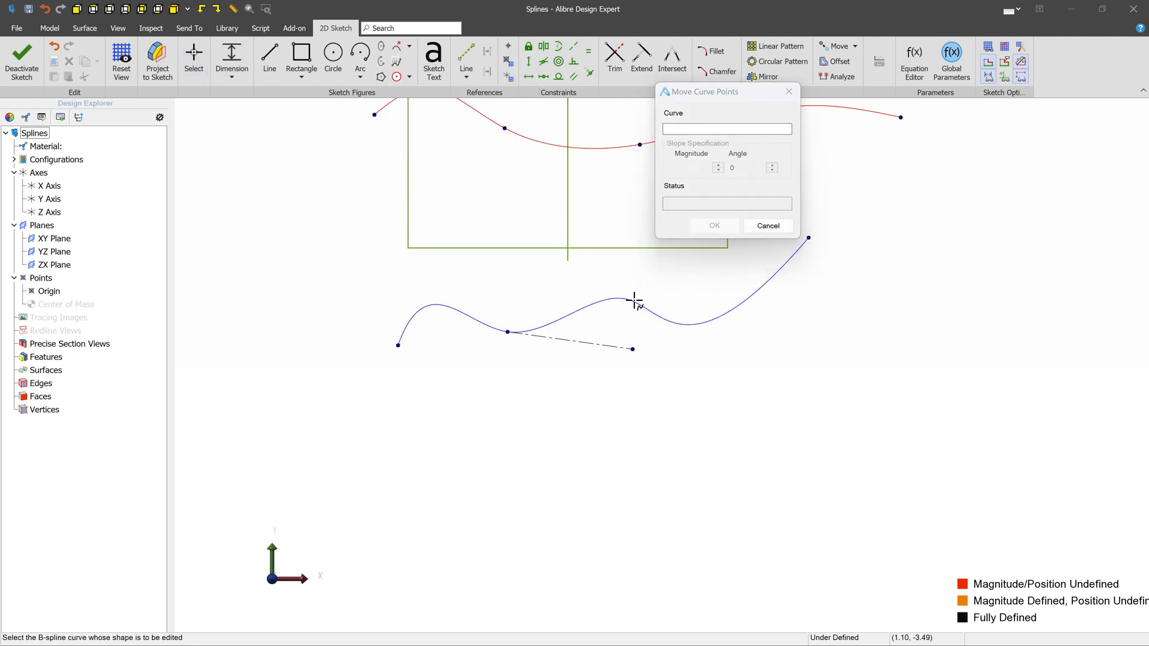
pyautogui.click(628, 298)
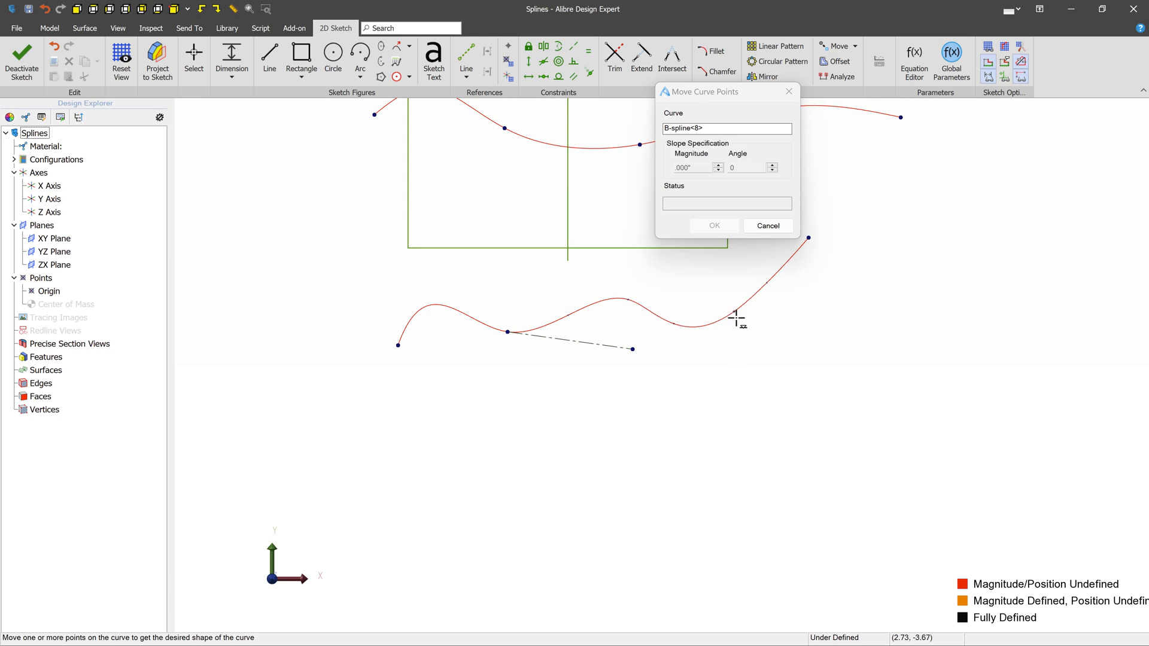
pyautogui.moveTo(738, 317); pyautogui.dragTo(781, 291)
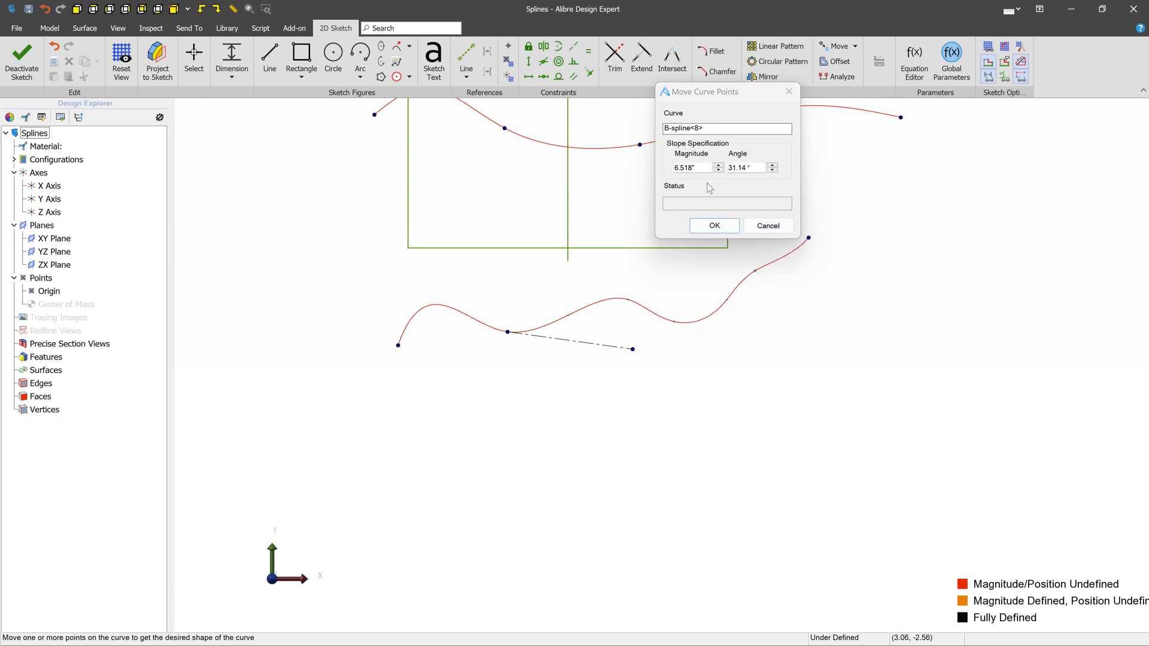
pyautogui.click(714, 225)
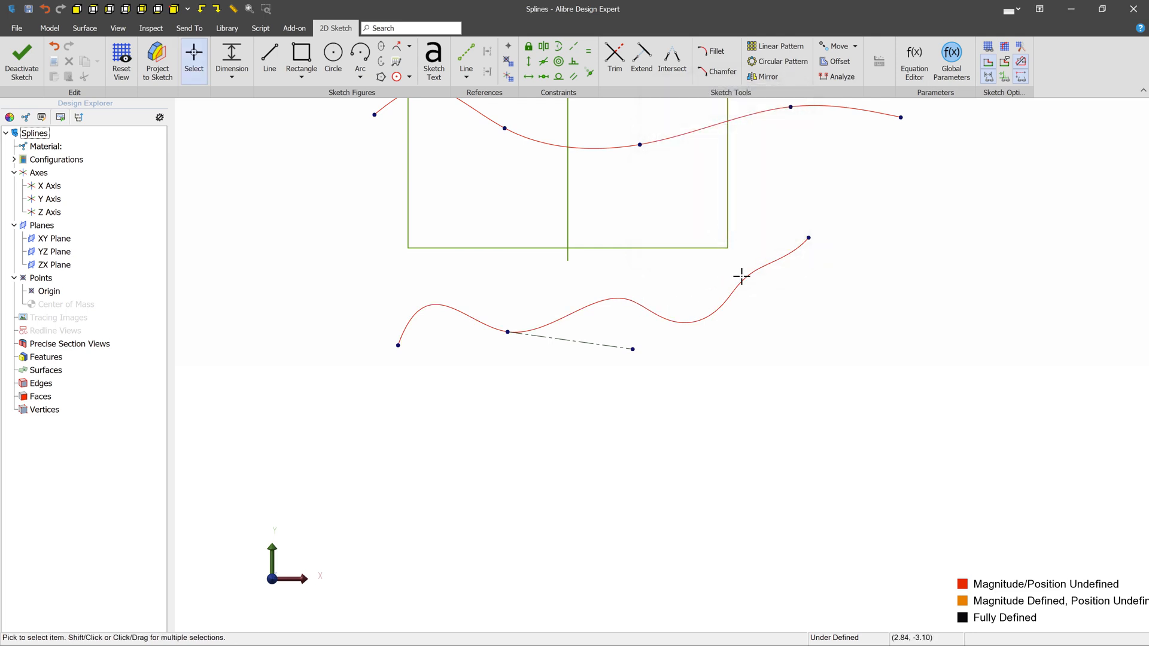
# Remove Knots from the lower spline and dismiss the Knot Removal message.
pyautogui.click(413, 48)
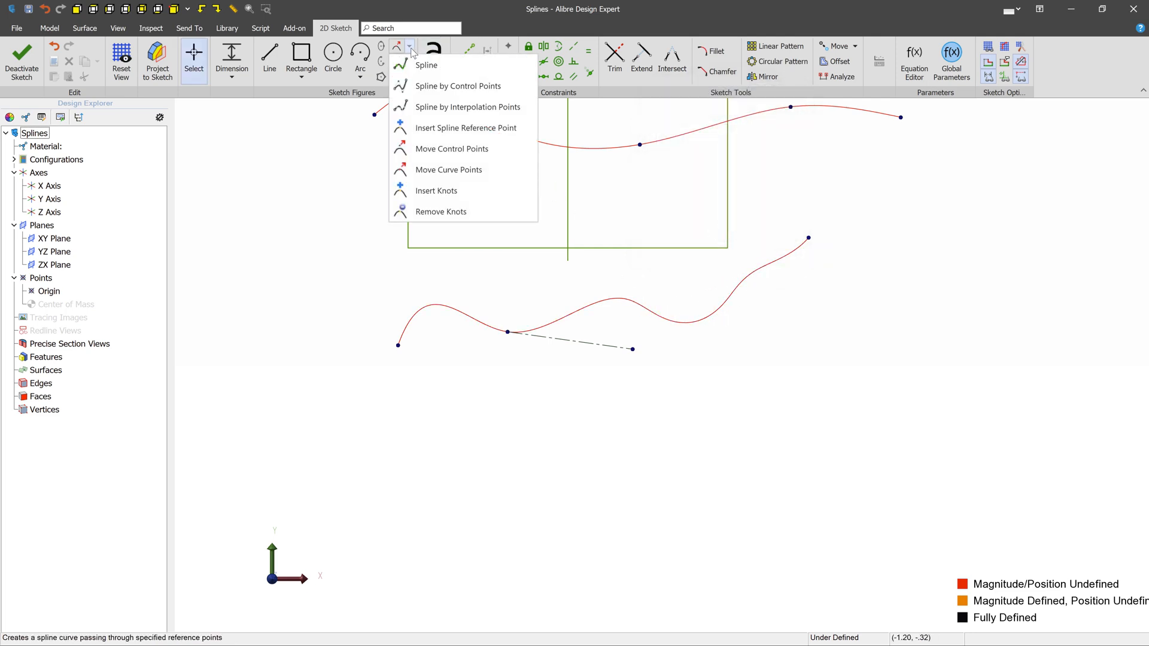
pyautogui.moveTo(491, 211)
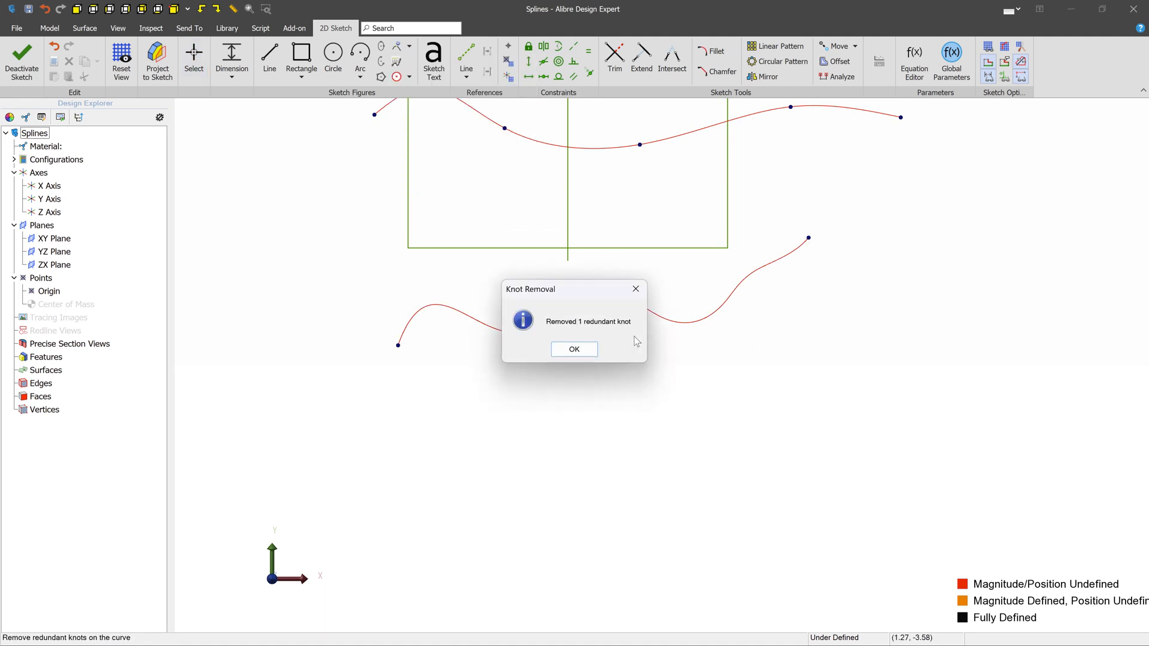
pyautogui.moveTo(615, 331)
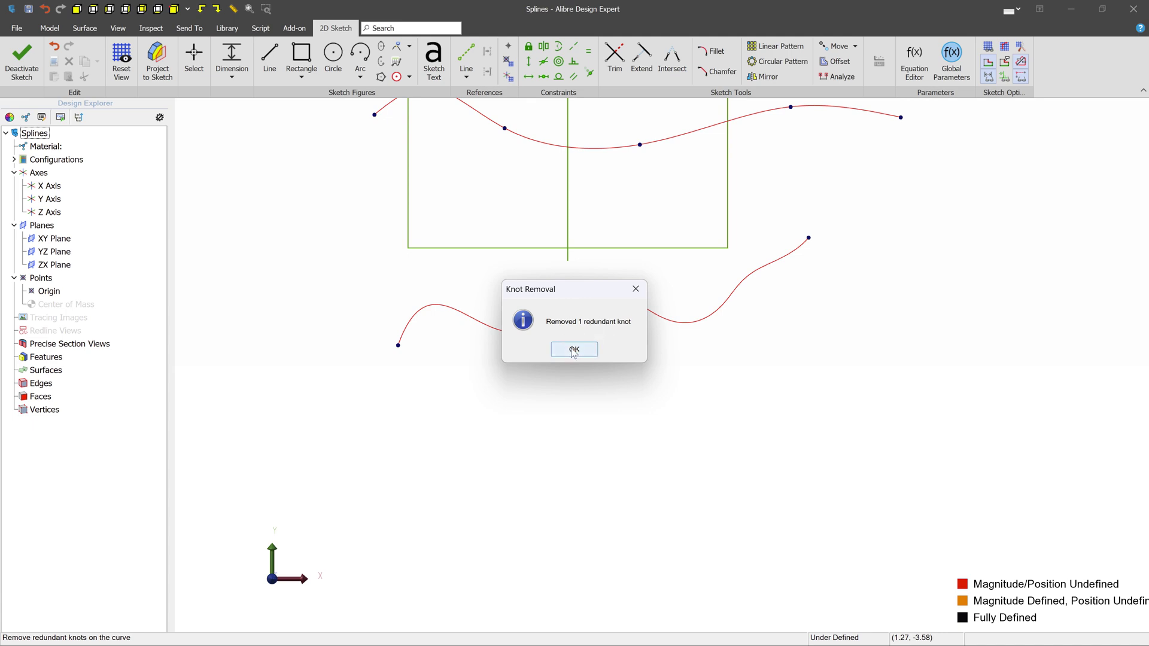
pyautogui.click(574, 349)
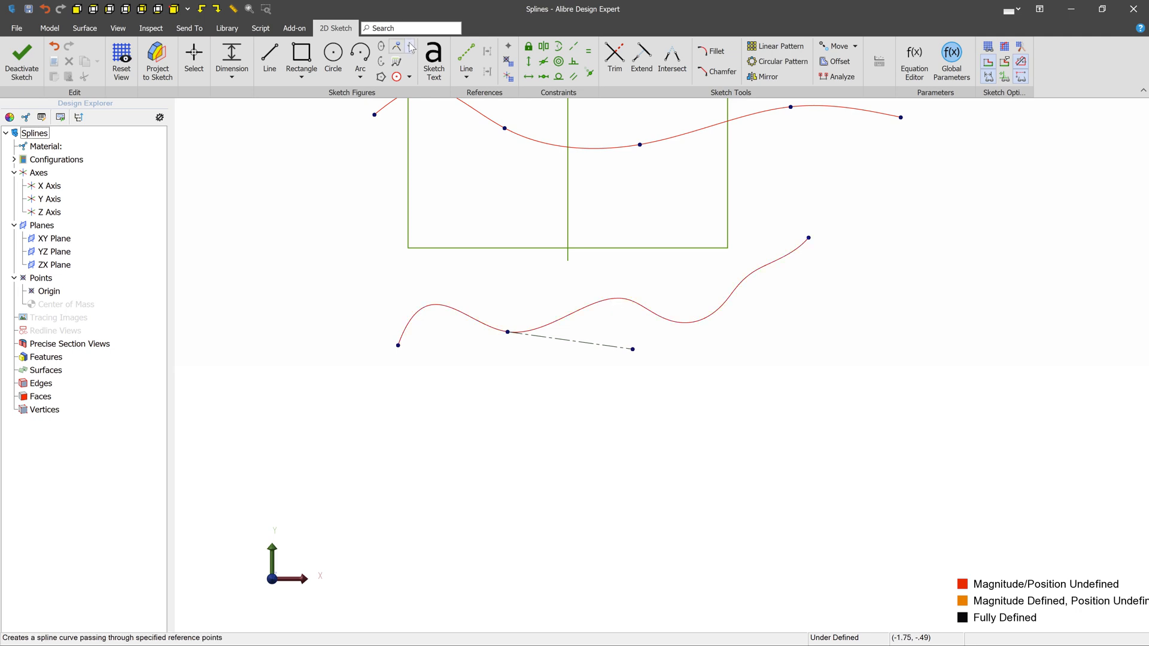
# Draw a wavy spline through interpolation points beneath the existing splines.
pyautogui.click(407, 47)
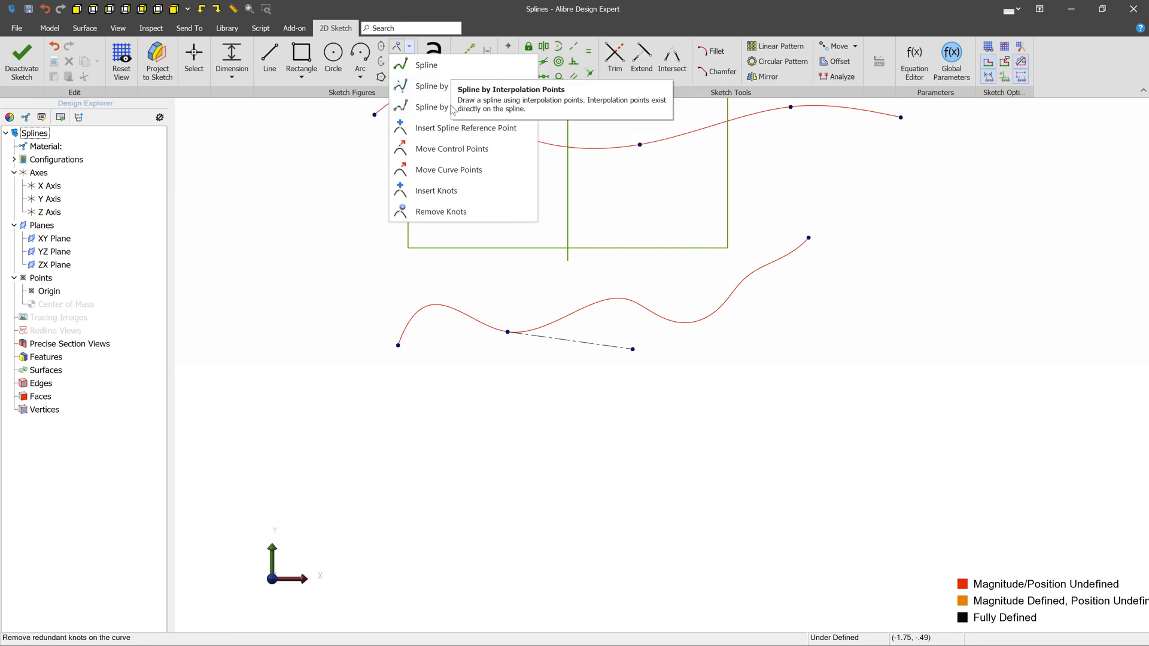
pyautogui.moveTo(440, 111)
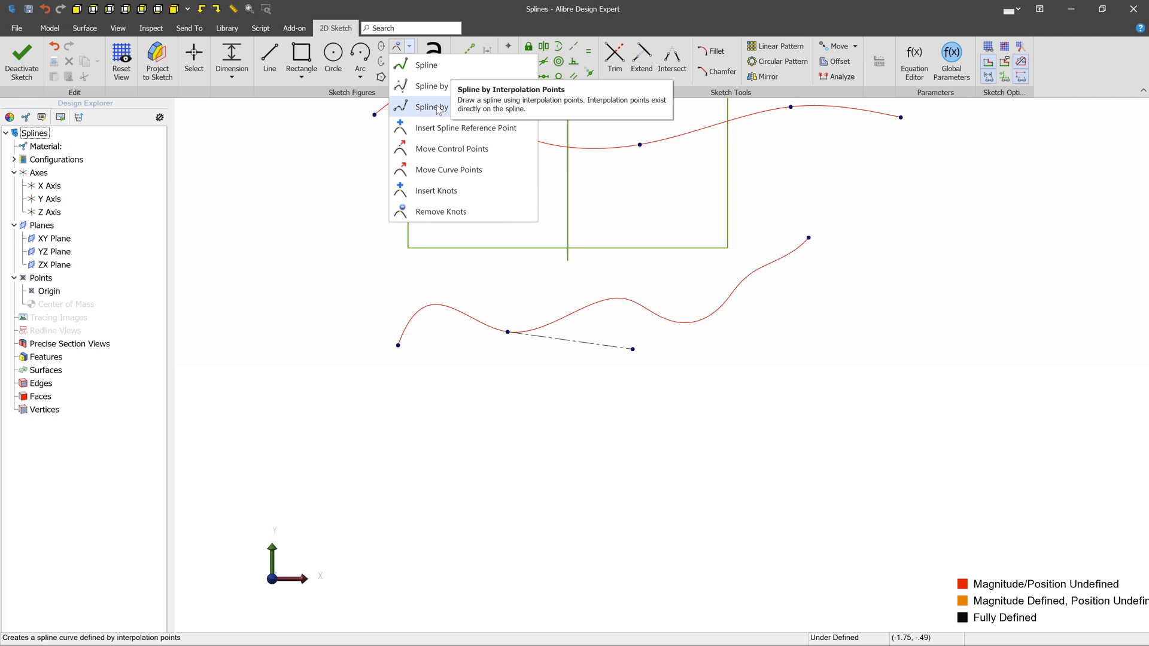
pyautogui.click(429, 107)
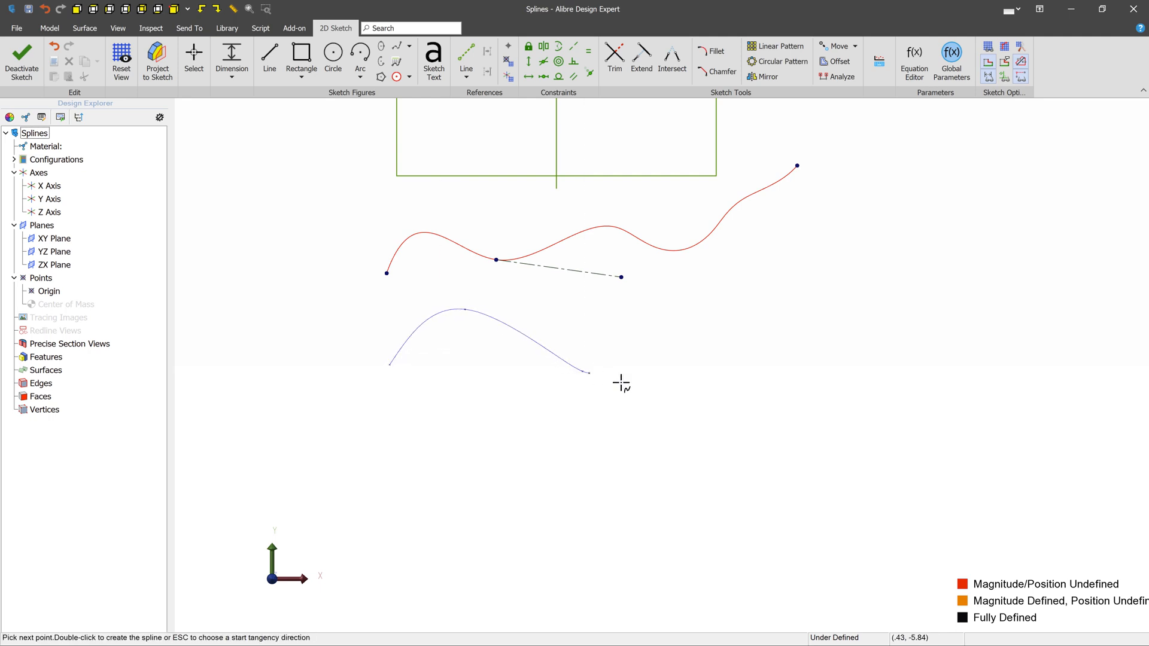
pyautogui.moveTo(602, 369)
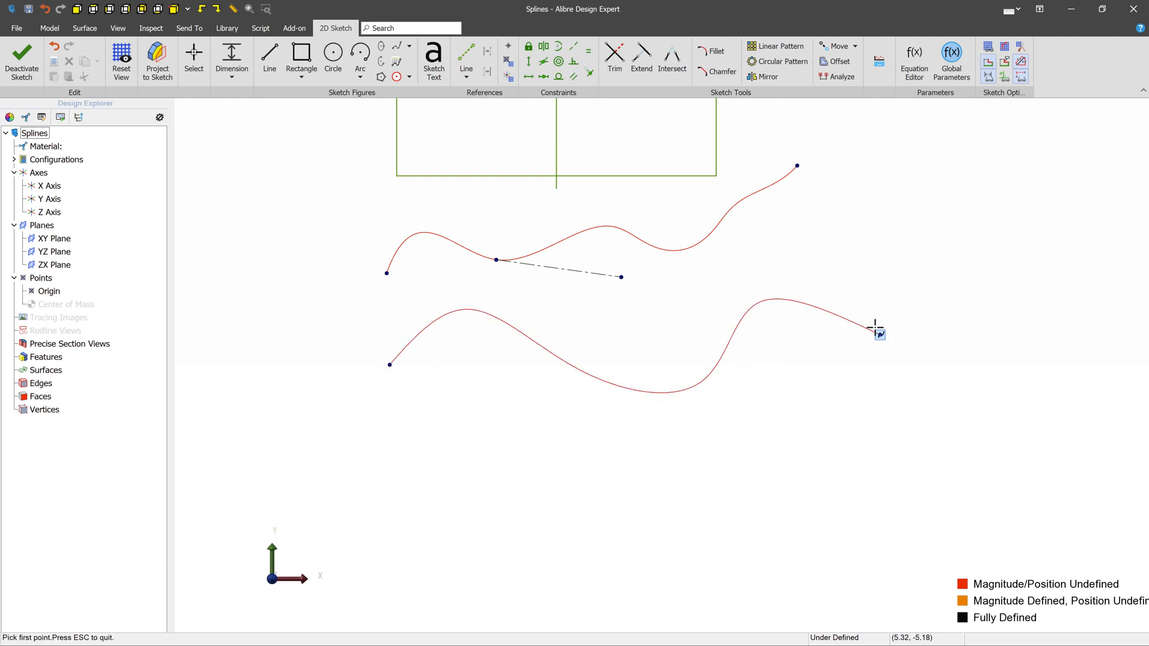
pyautogui.click(410, 47)
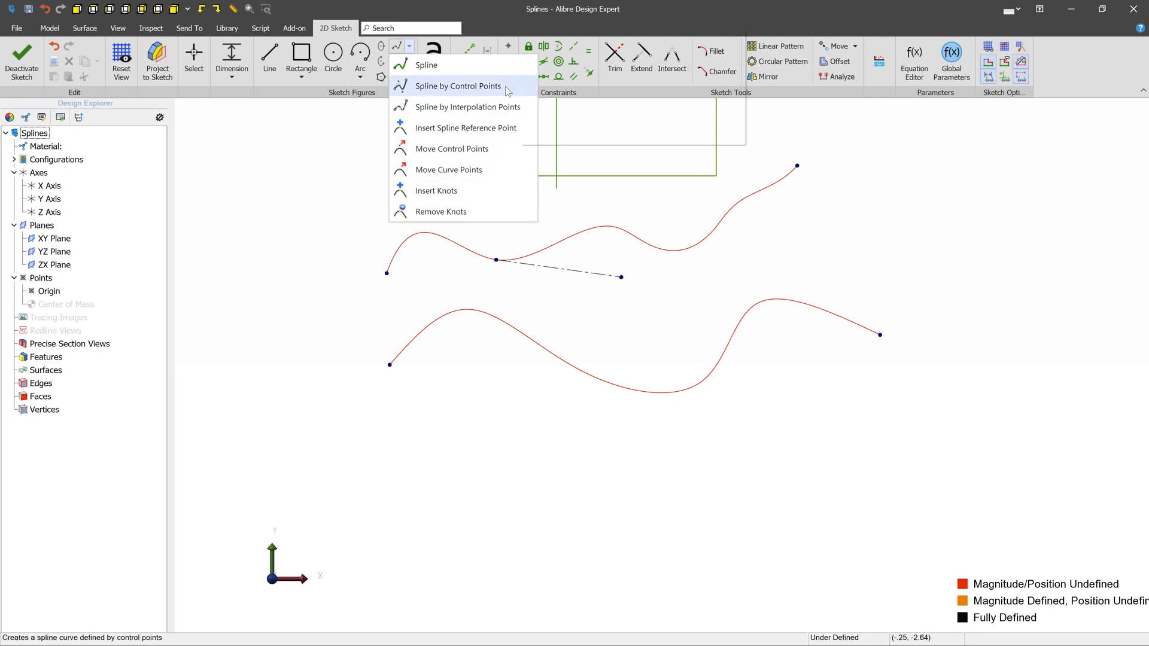
pyautogui.moveTo(453, 149)
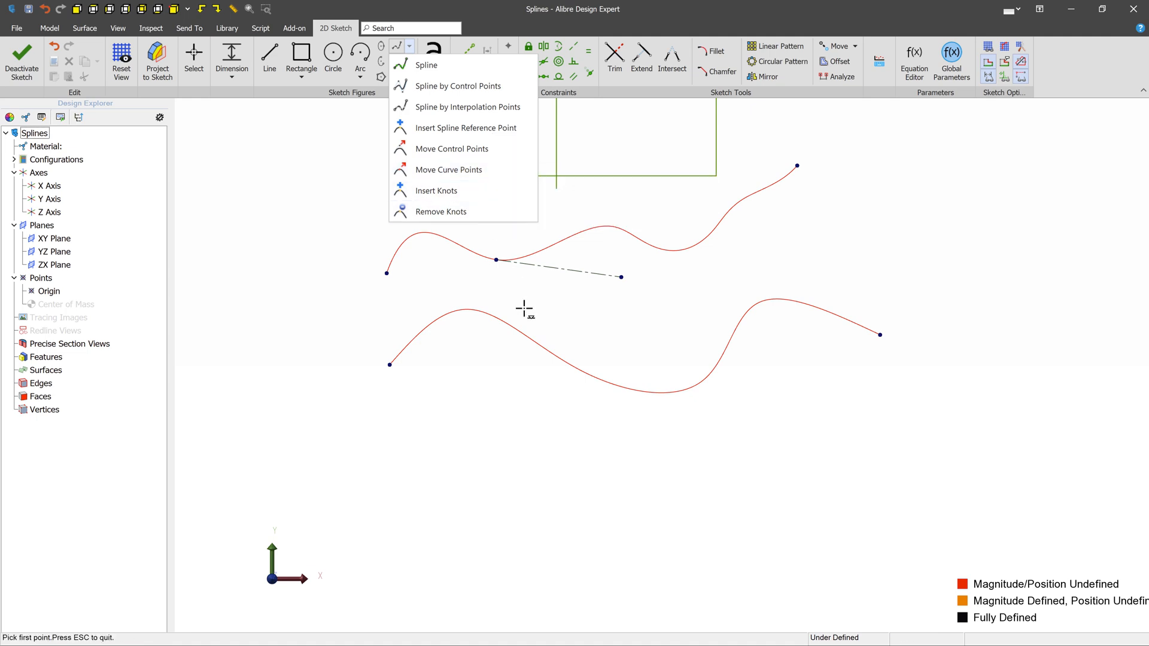
pyautogui.moveTo(477, 112)
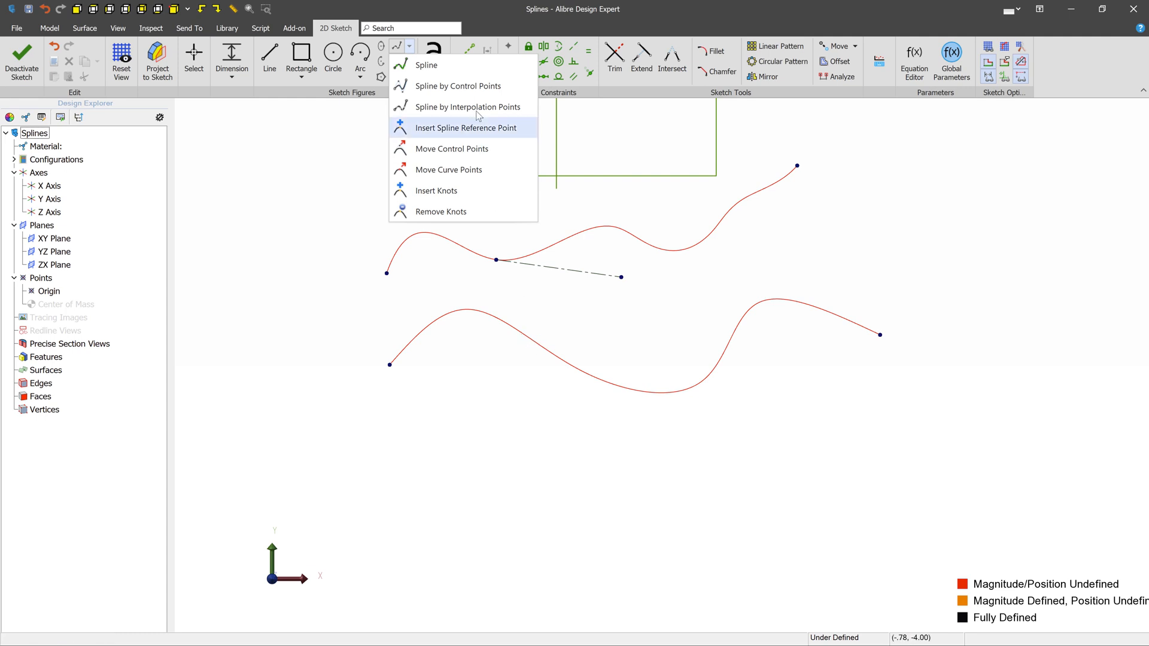
pyautogui.moveTo(458, 87)
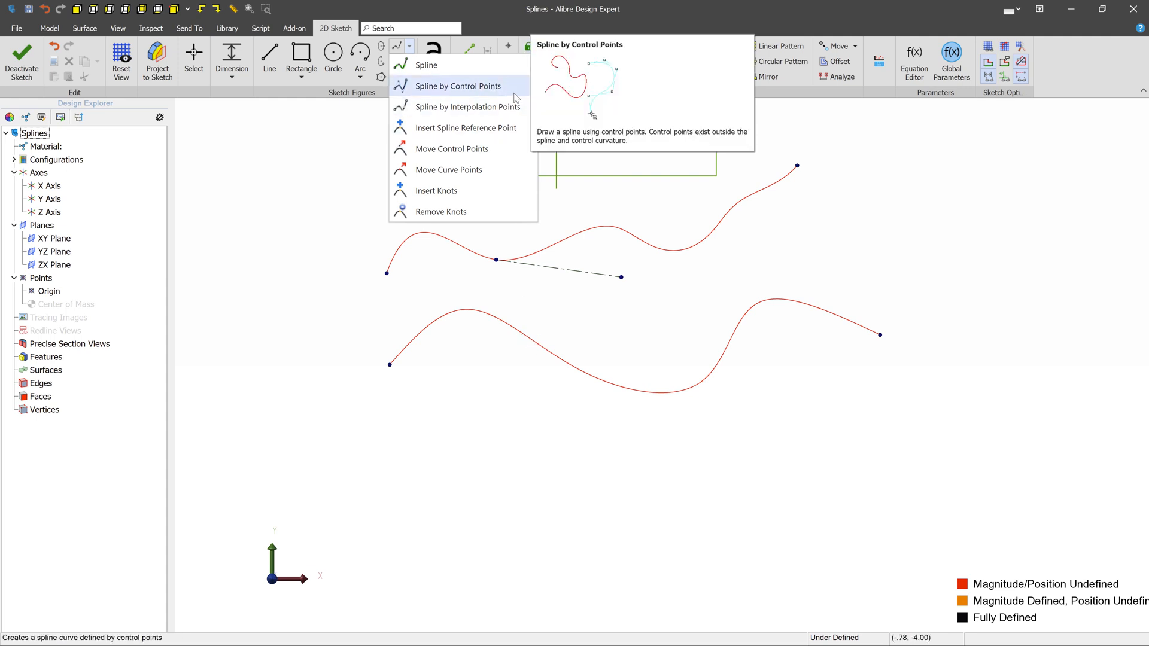
pyautogui.moveTo(503, 76)
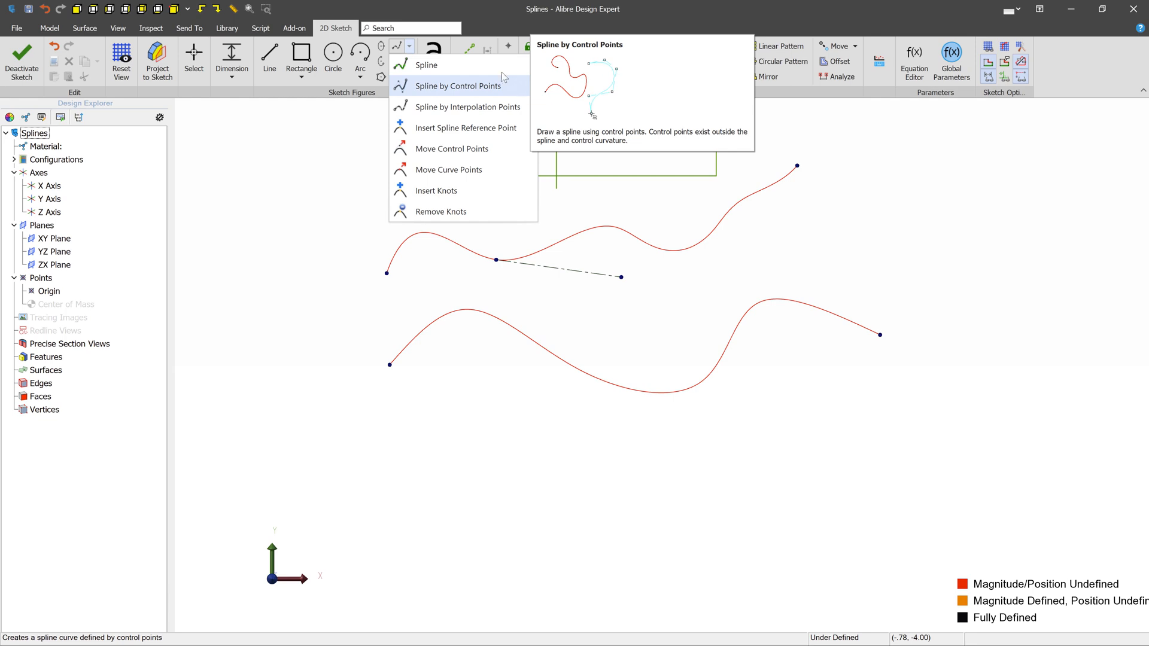